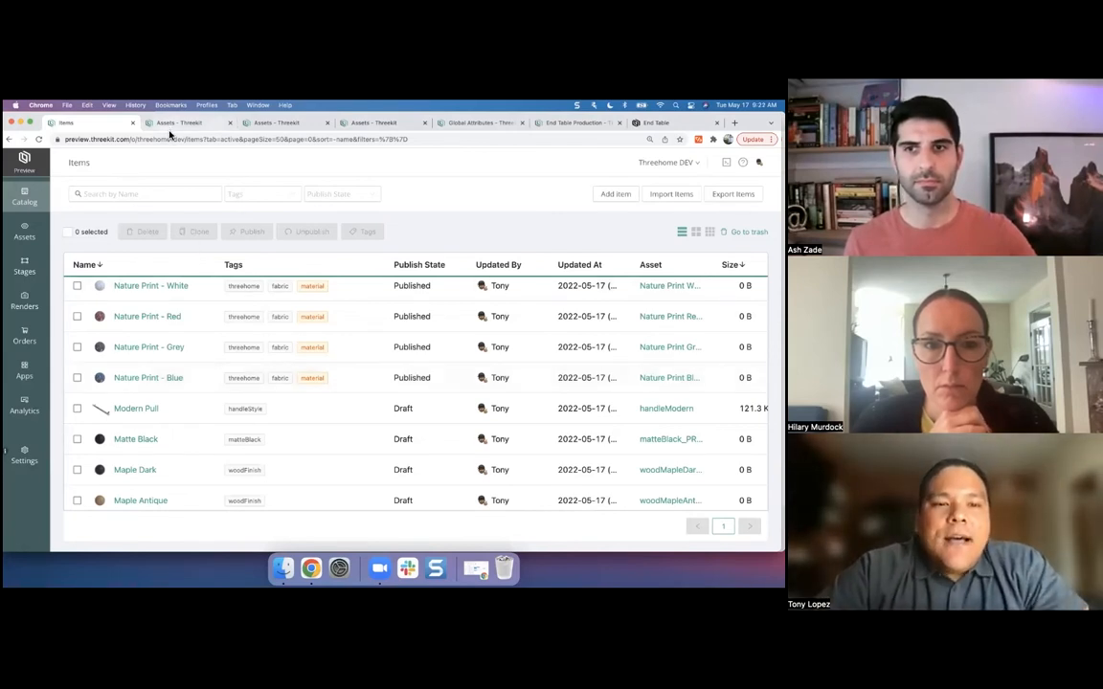
# Open the Assets library showing the Media Cabinet, Lounge and Couch folders
pyautogui.click(24, 229)
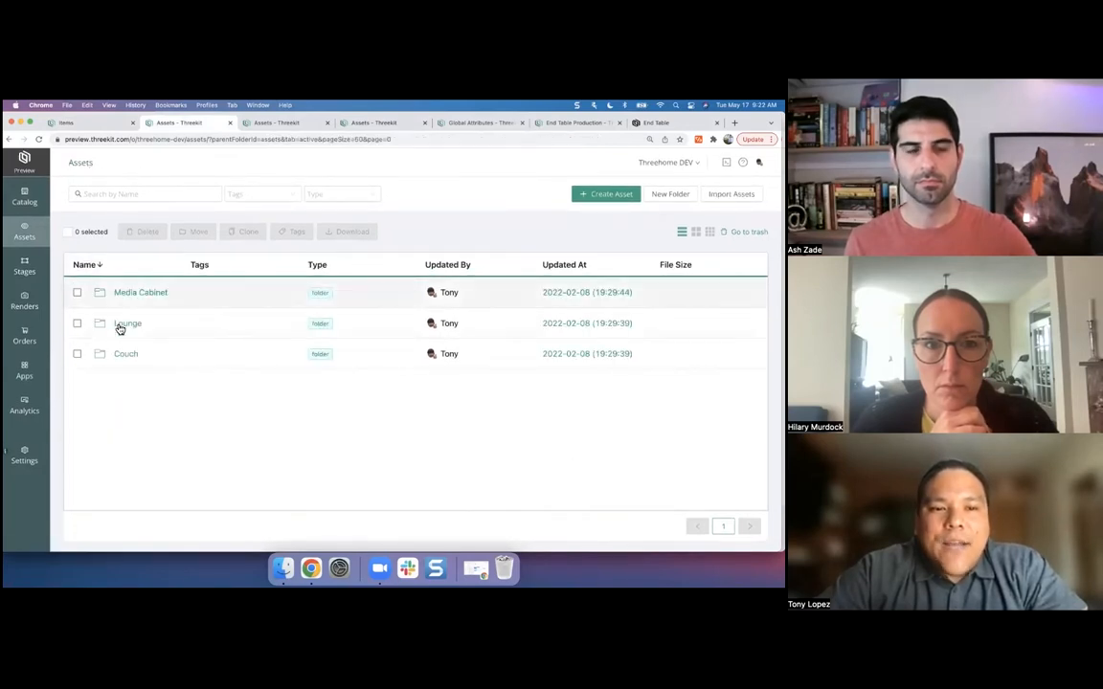
pyautogui.moveTo(141, 292)
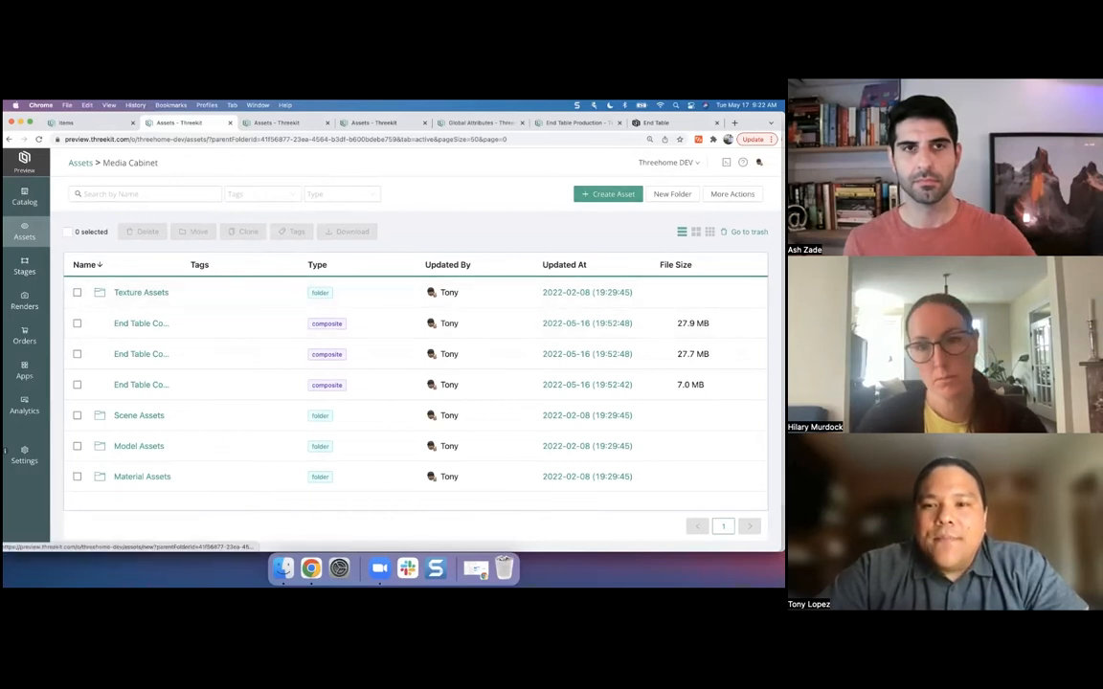
# Open the Create Asset form with Folder, Scene, Model and Composite types
pyautogui.click(608, 193)
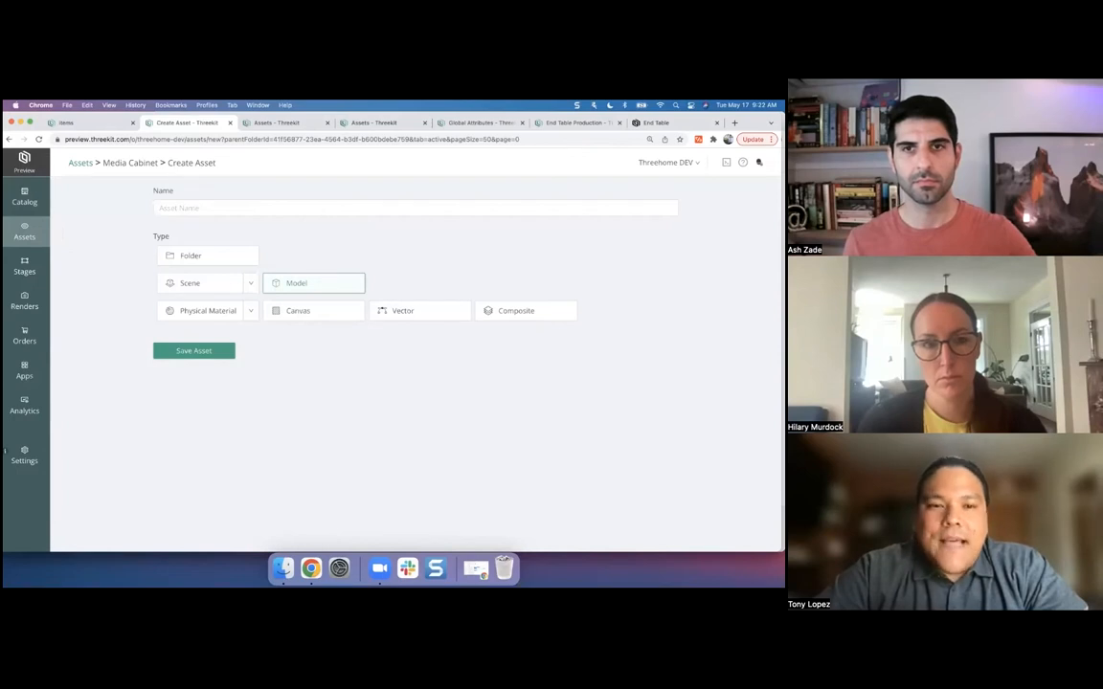
pyautogui.moveTo(289, 306)
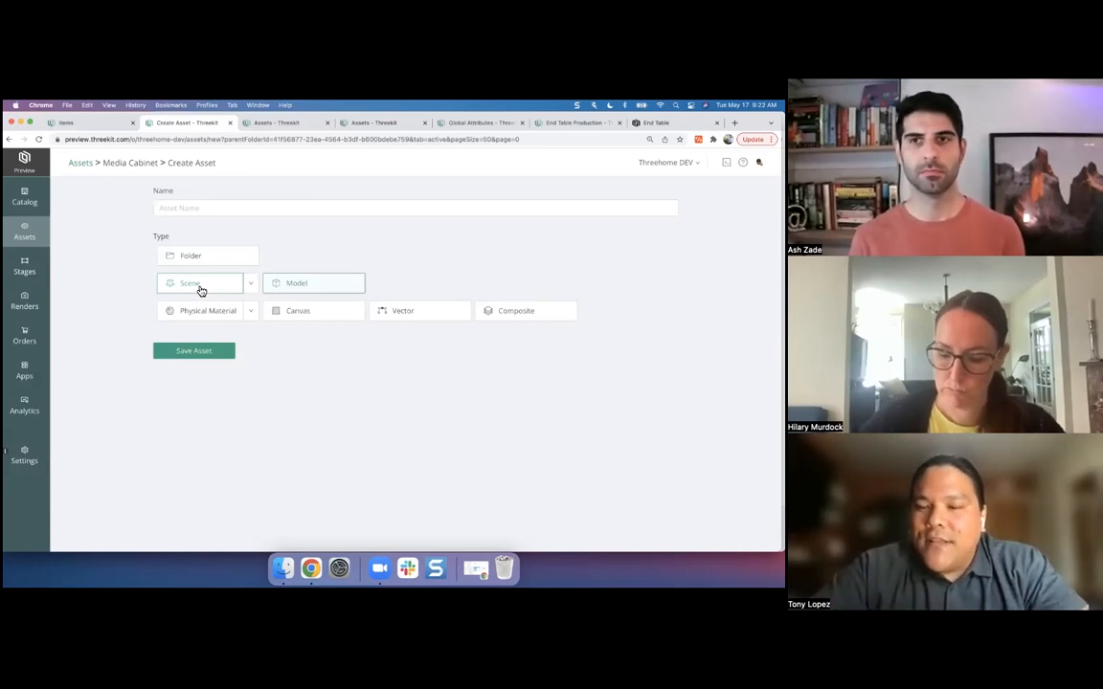
pyautogui.moveTo(301, 282)
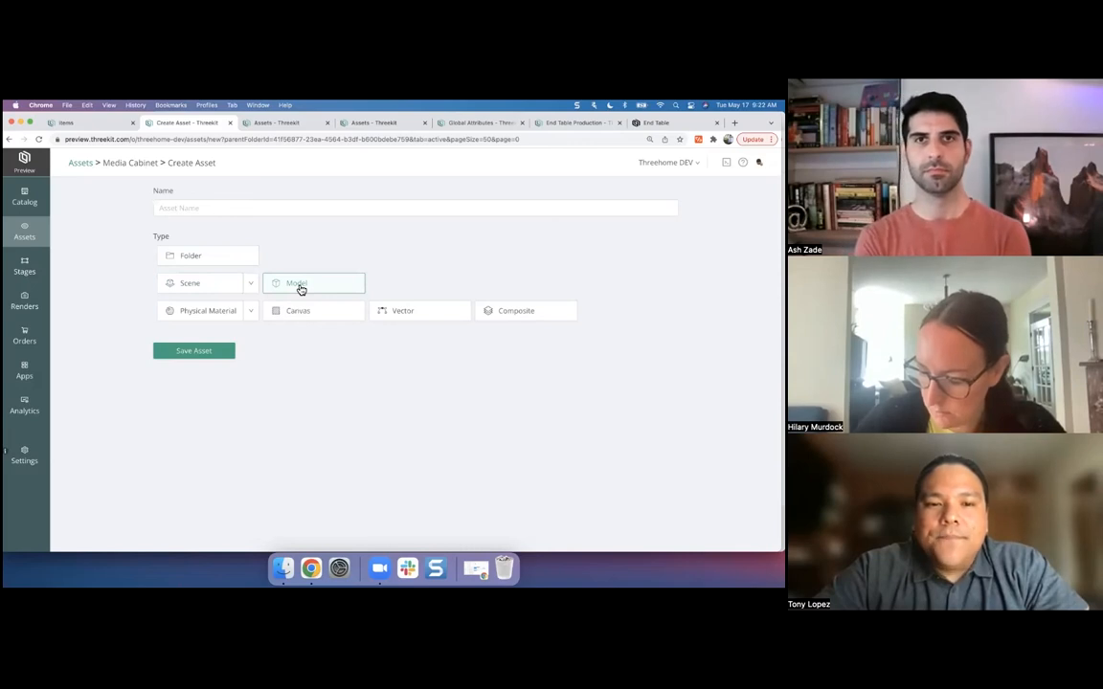
pyautogui.moveTo(208, 310)
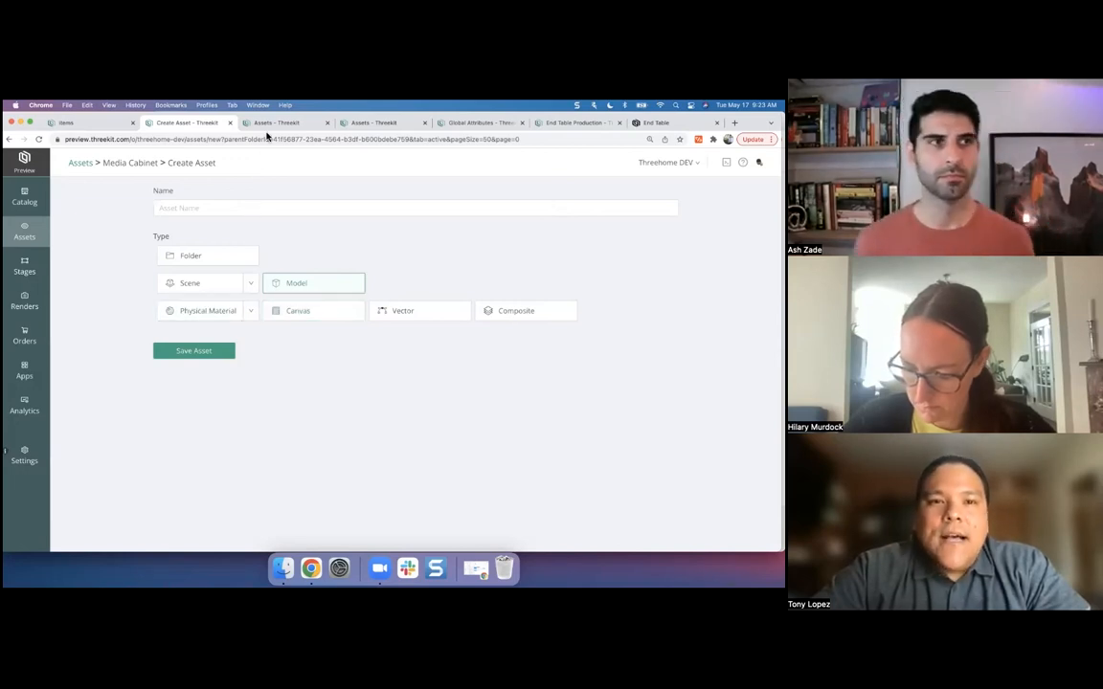
pyautogui.moveTo(278, 123)
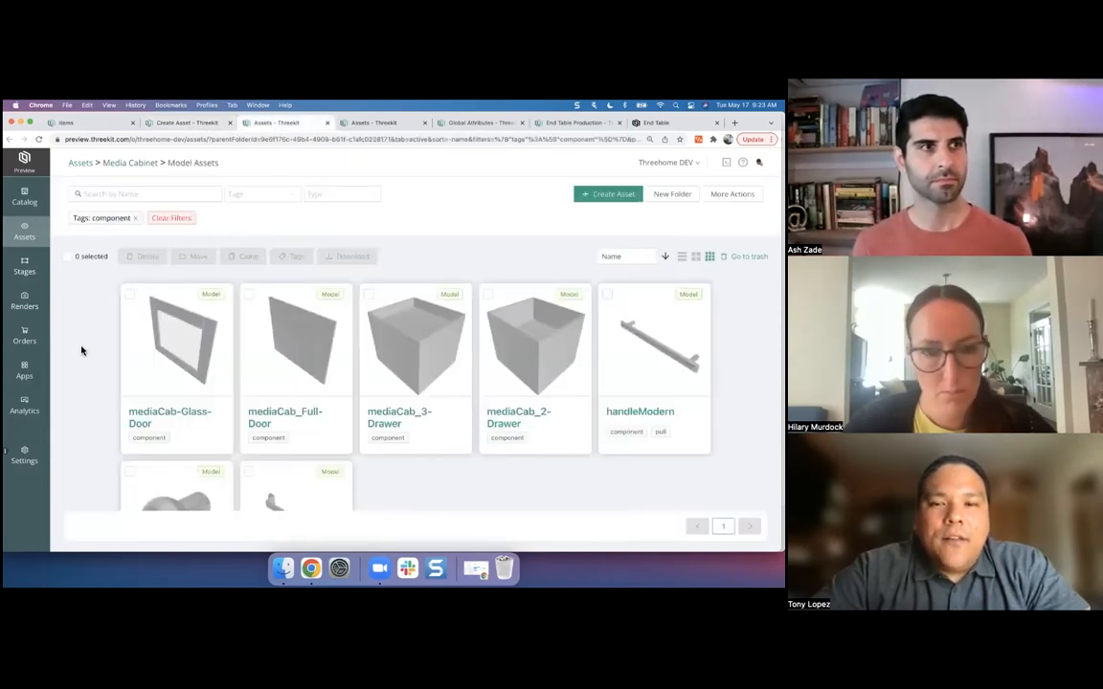
# Scroll through the component models: glass door, full door, drawers and handles
pyautogui.scroll(-3)
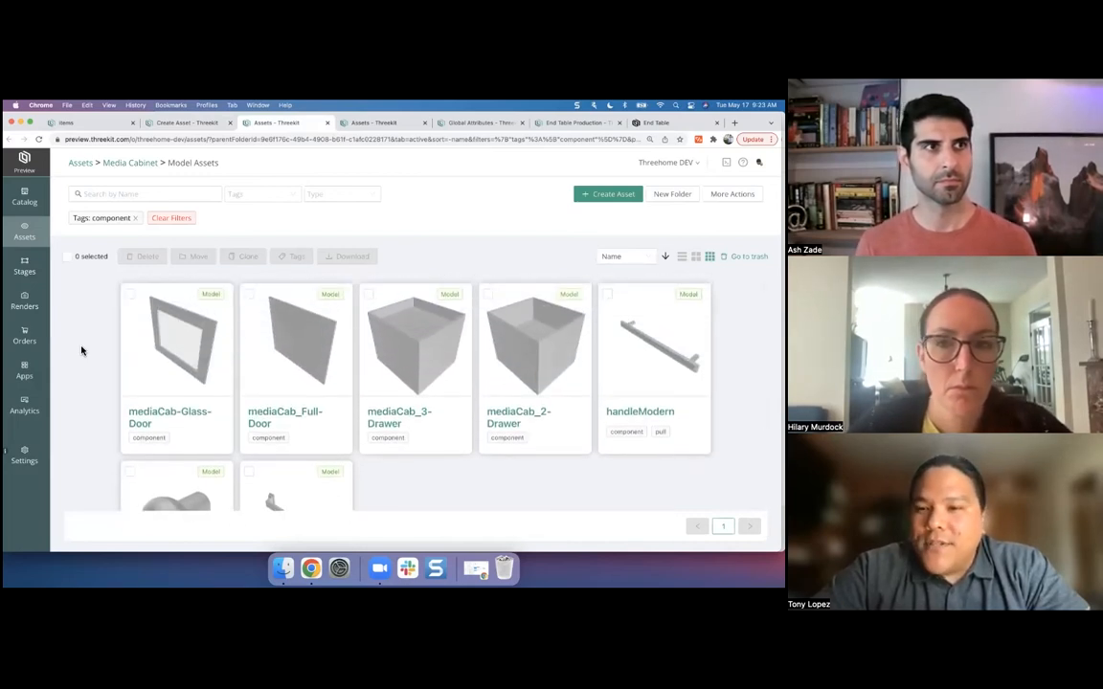
pyautogui.moveTo(574, 122)
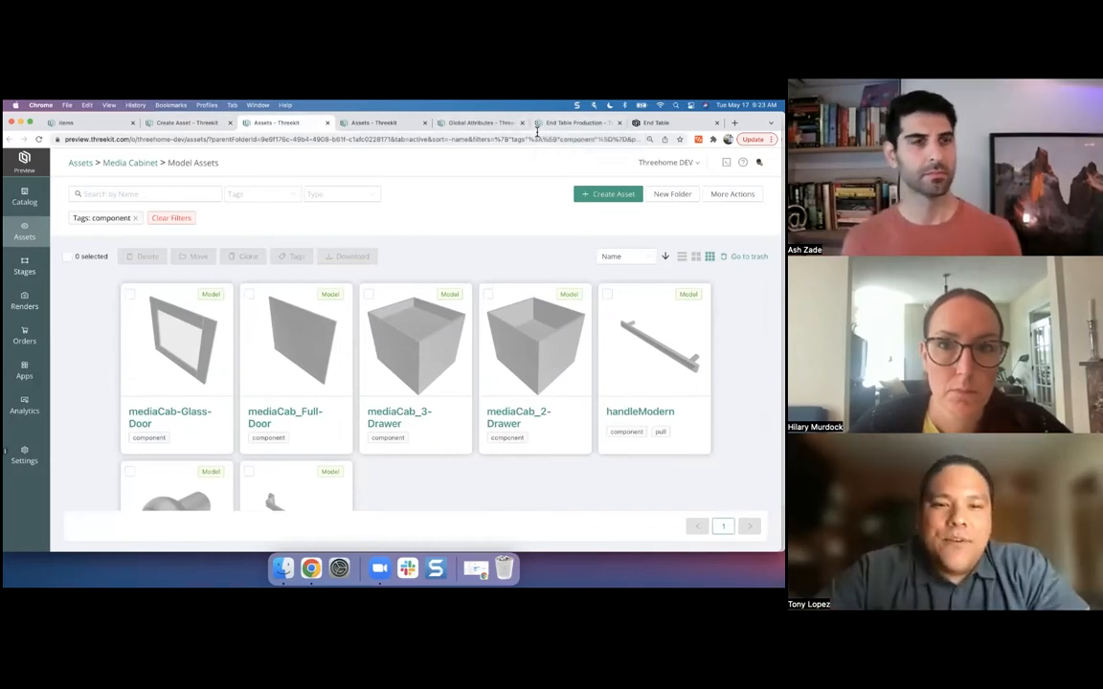
pyautogui.scroll(-3)
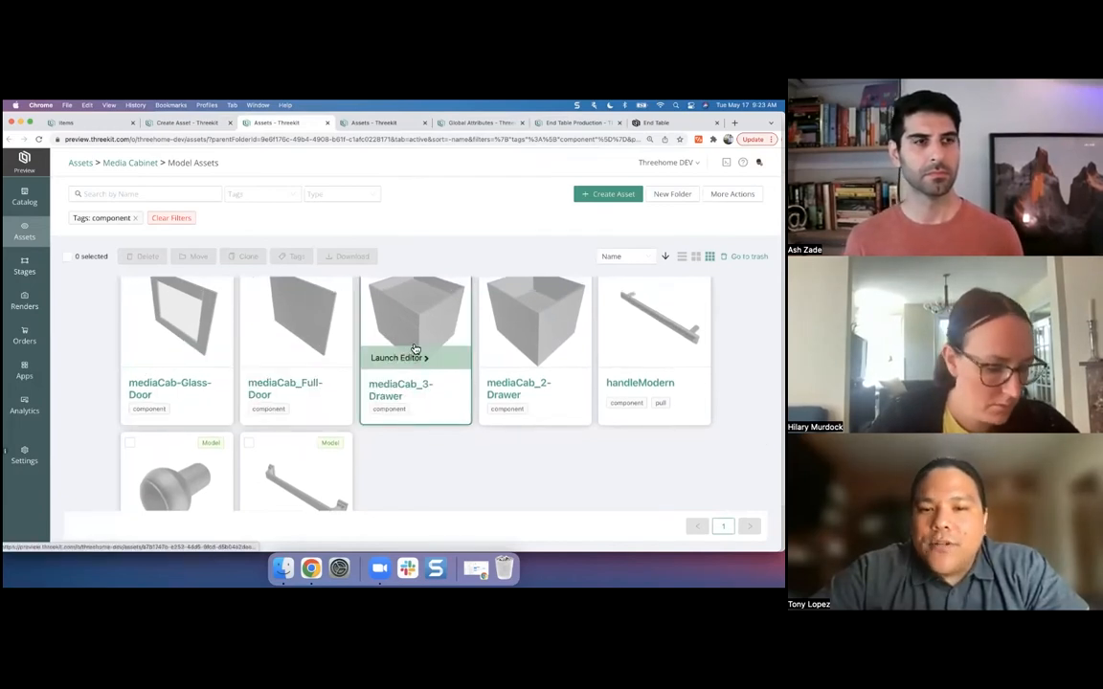
pyautogui.moveTo(510, 332)
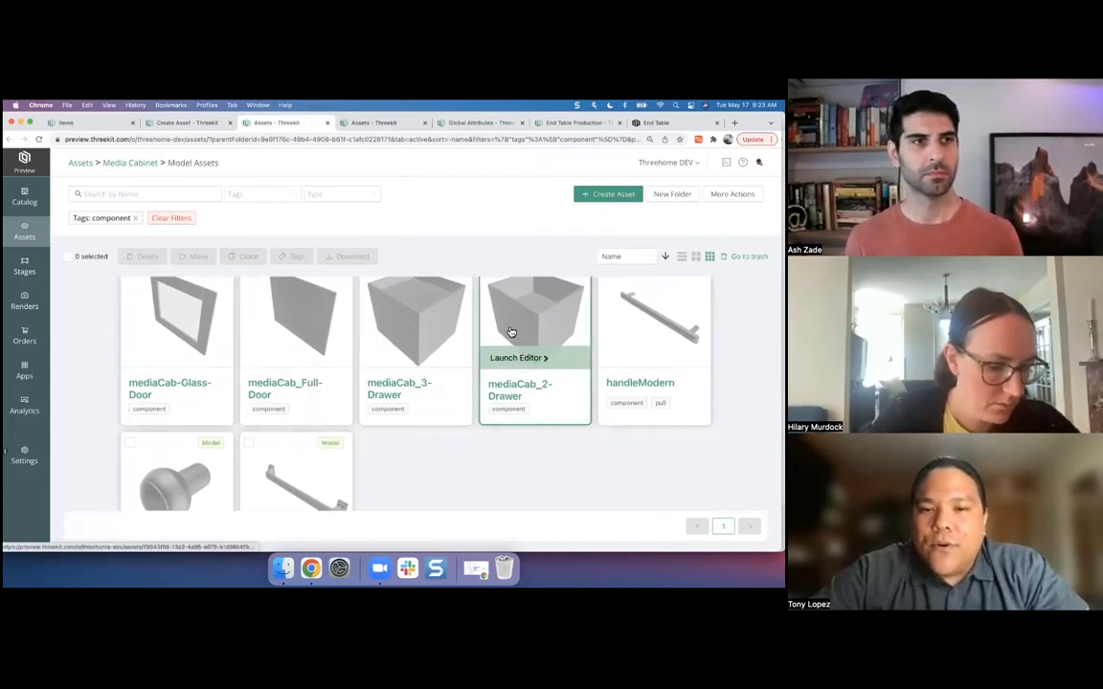
pyautogui.moveTo(378, 468)
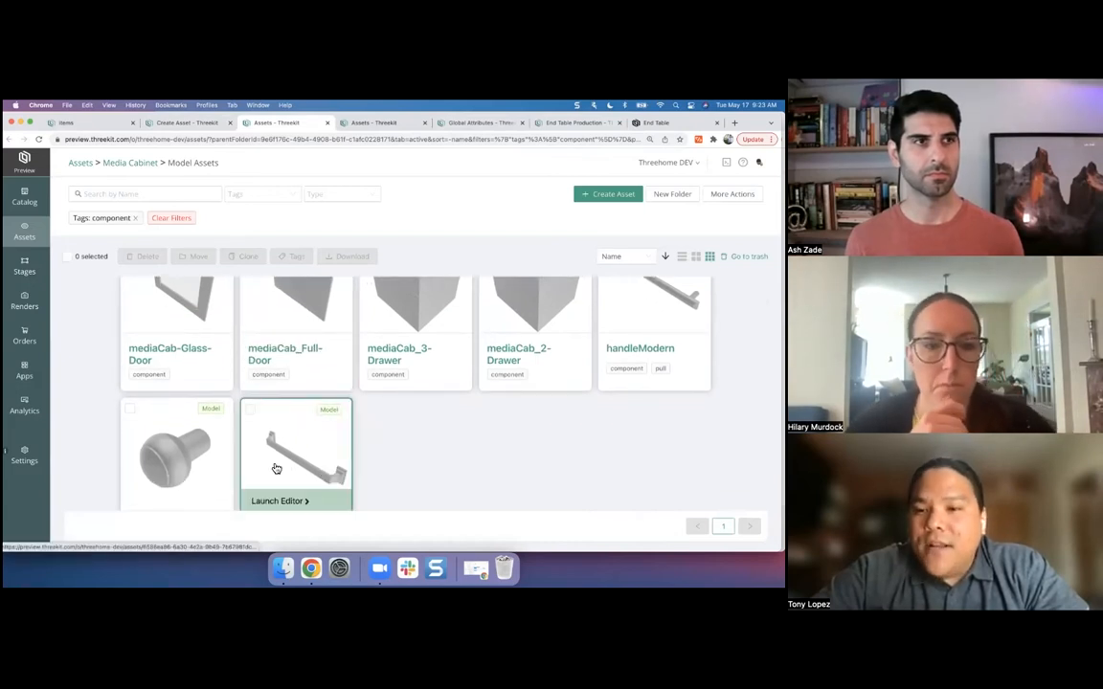
pyautogui.scroll(3)
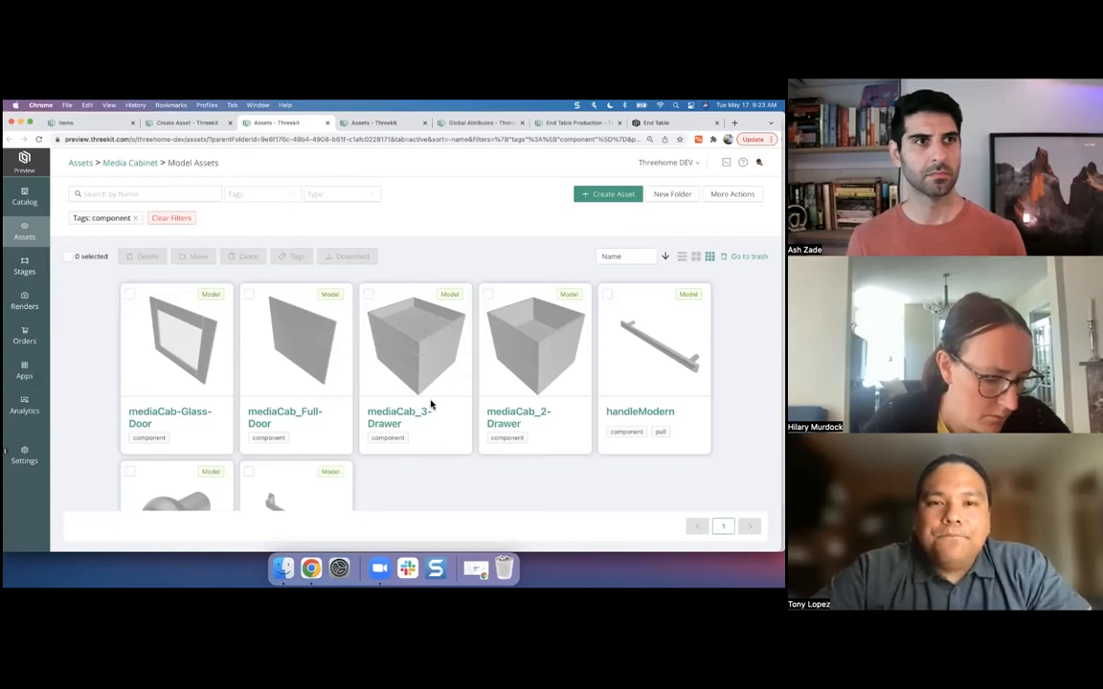
pyautogui.moveTo(364, 125)
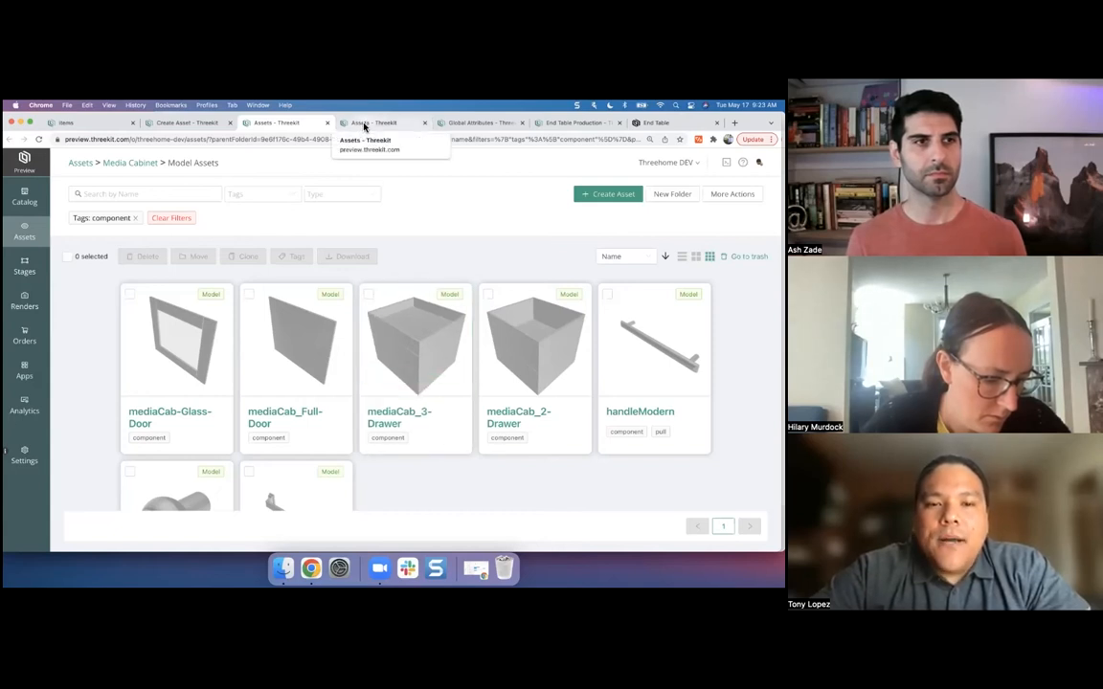
# View the base-tagged textures: light oak, dark maple, antique maple and rustic hickory
pyautogui.click(381, 122)
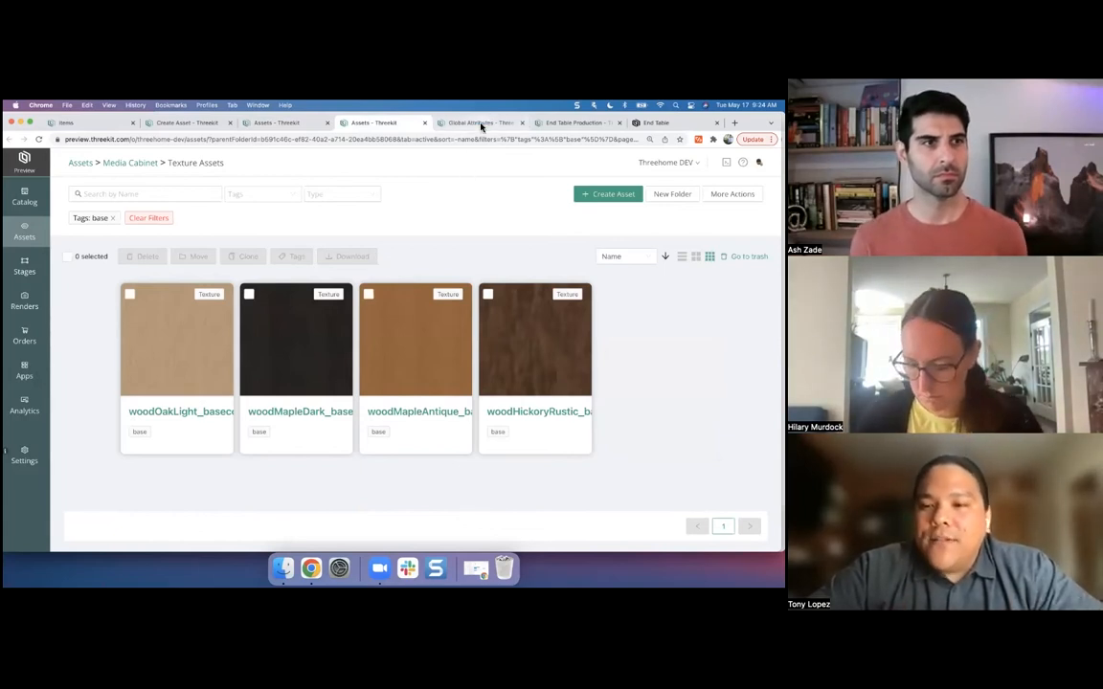
# Browse the Global Attributes list and open the Storage Style attribute
pyautogui.click(479, 123)
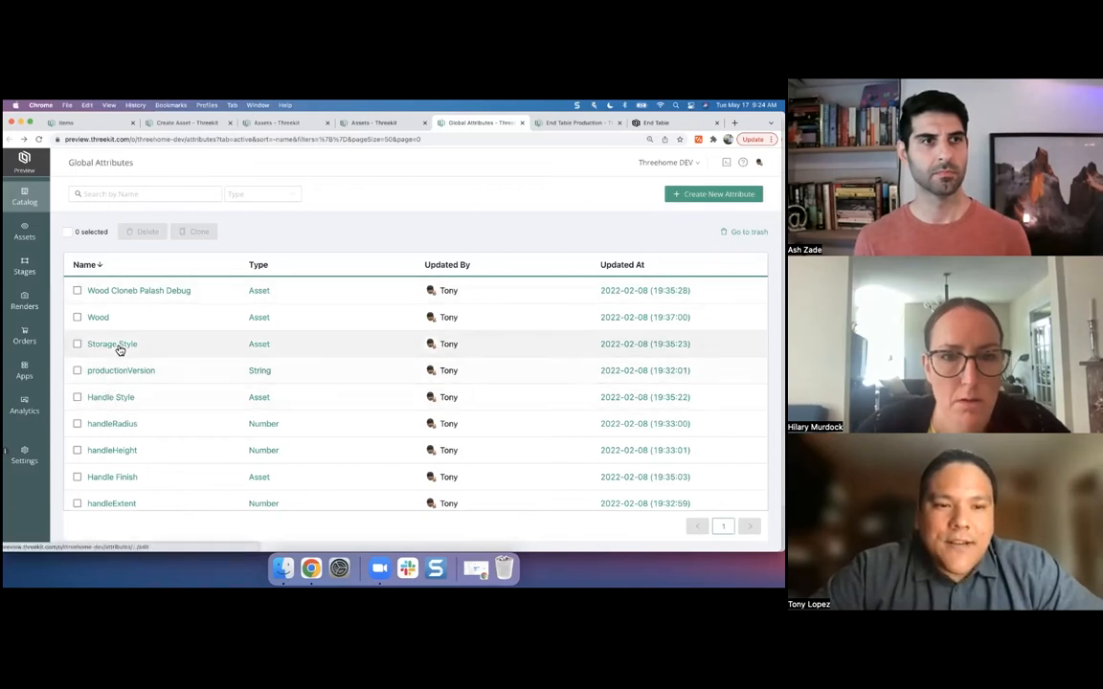
pyautogui.click(112, 344)
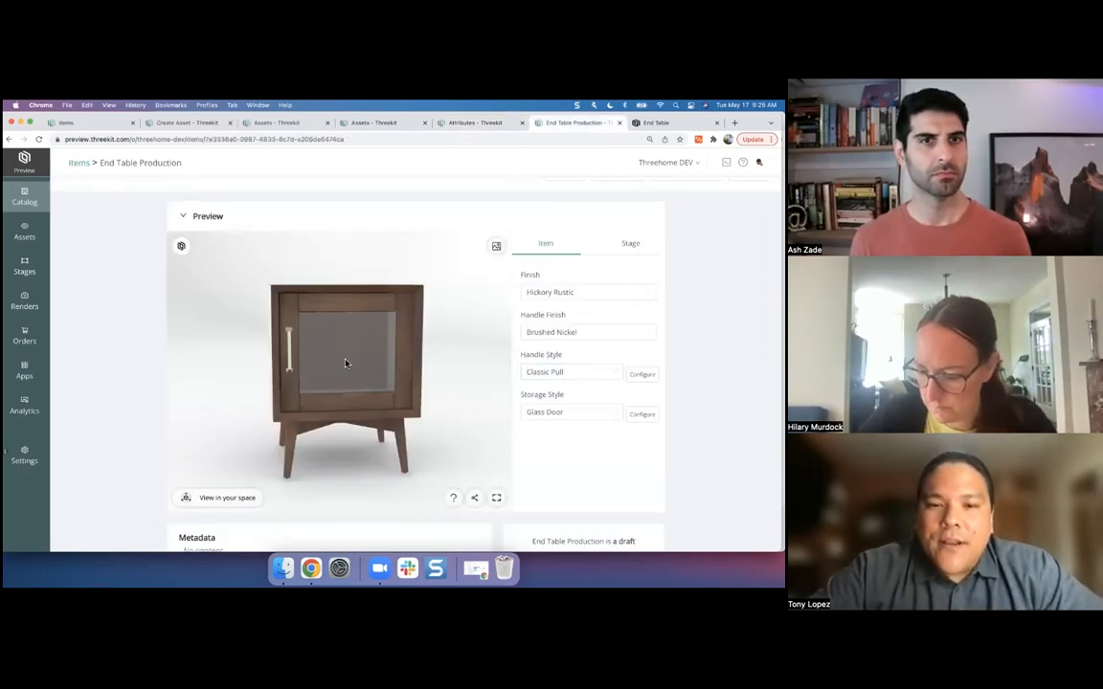
# Rotate the end table preview to a side angle and try Three Drawers storage
pyautogui.moveTo(347, 364); pyautogui.dragTo(391, 386)
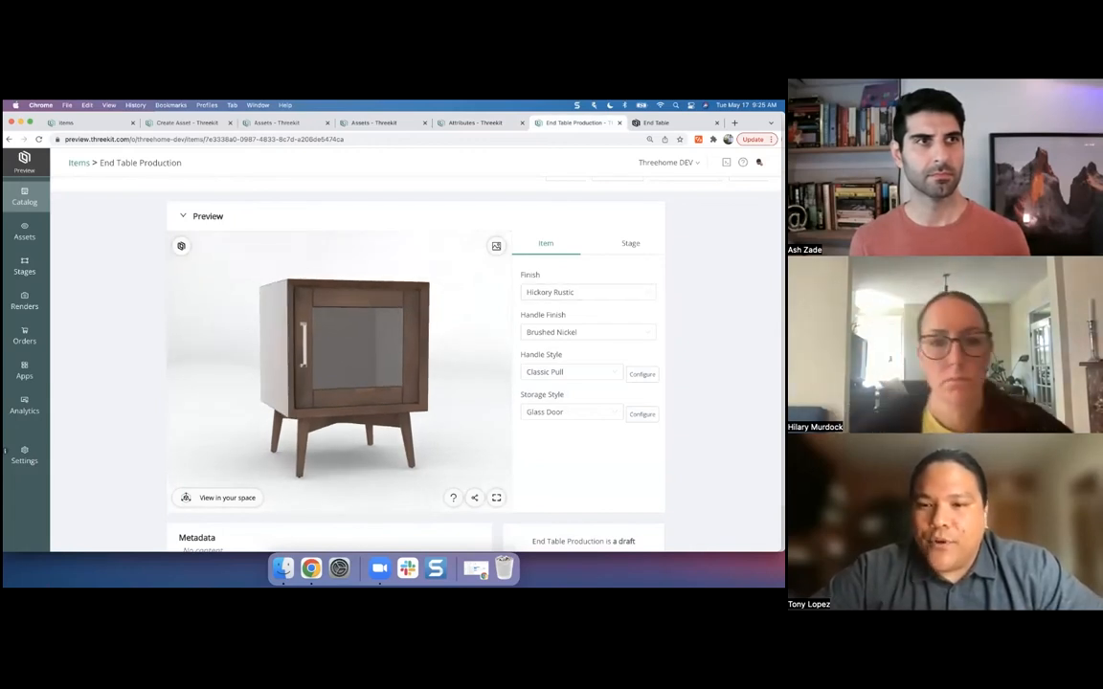
pyautogui.click(570, 411)
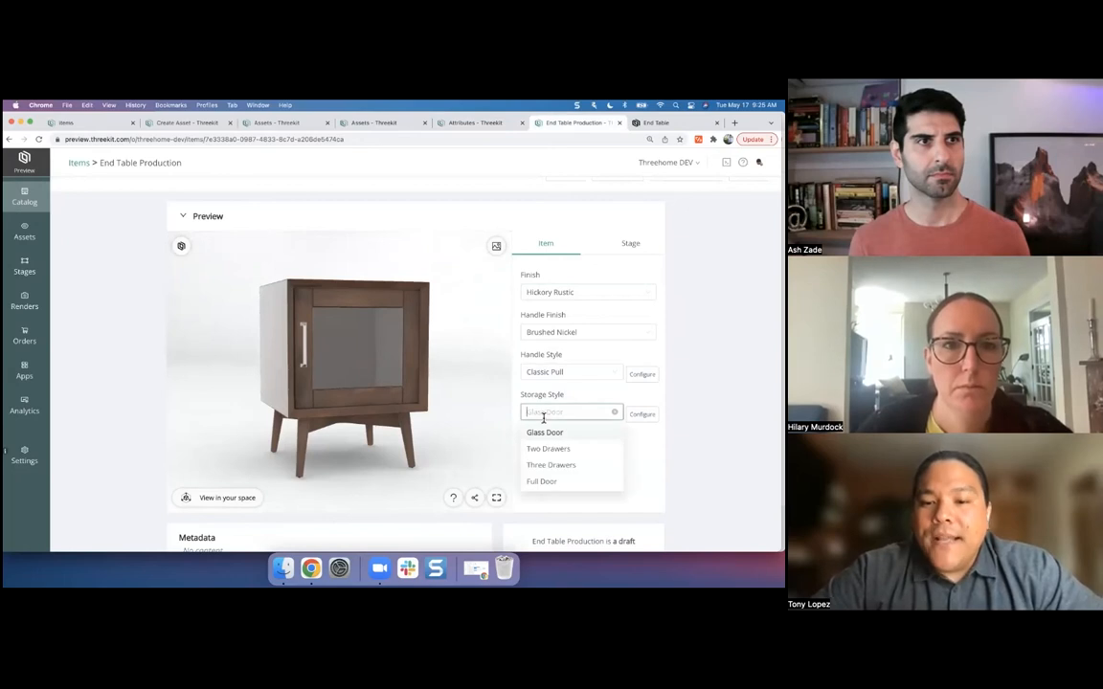
pyautogui.click(550, 466)
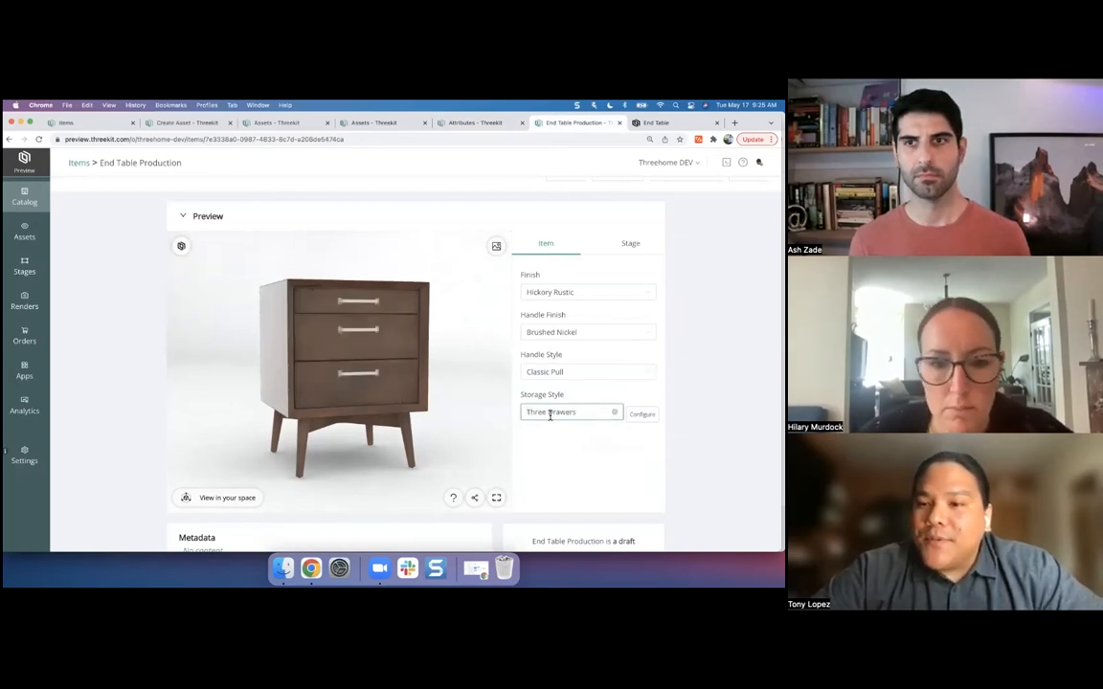
# Return storage to Two Drawers, set Knob handles, then show the storefront End Table page
pyautogui.click(584, 371)
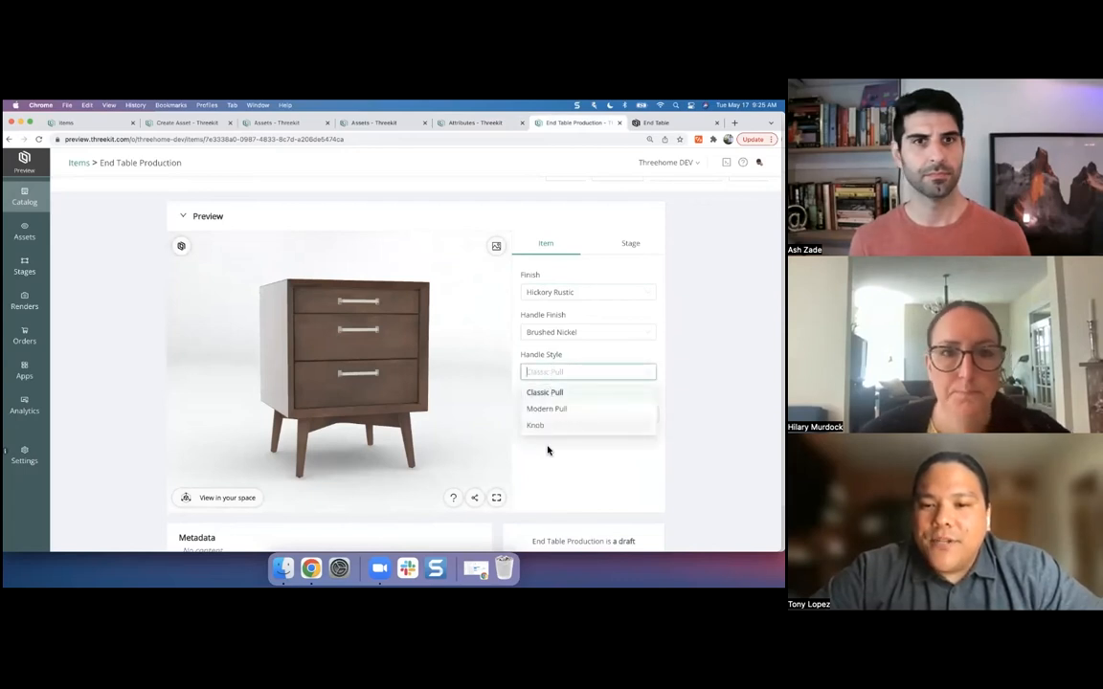
pyautogui.click(544, 391)
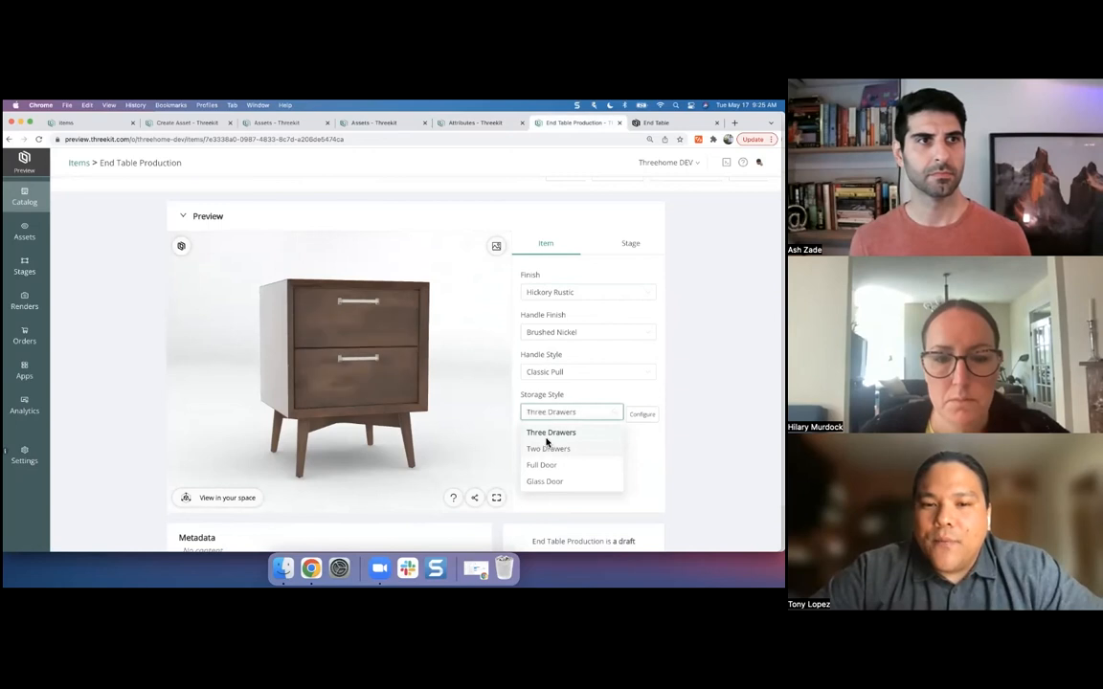
pyautogui.click(548, 448)
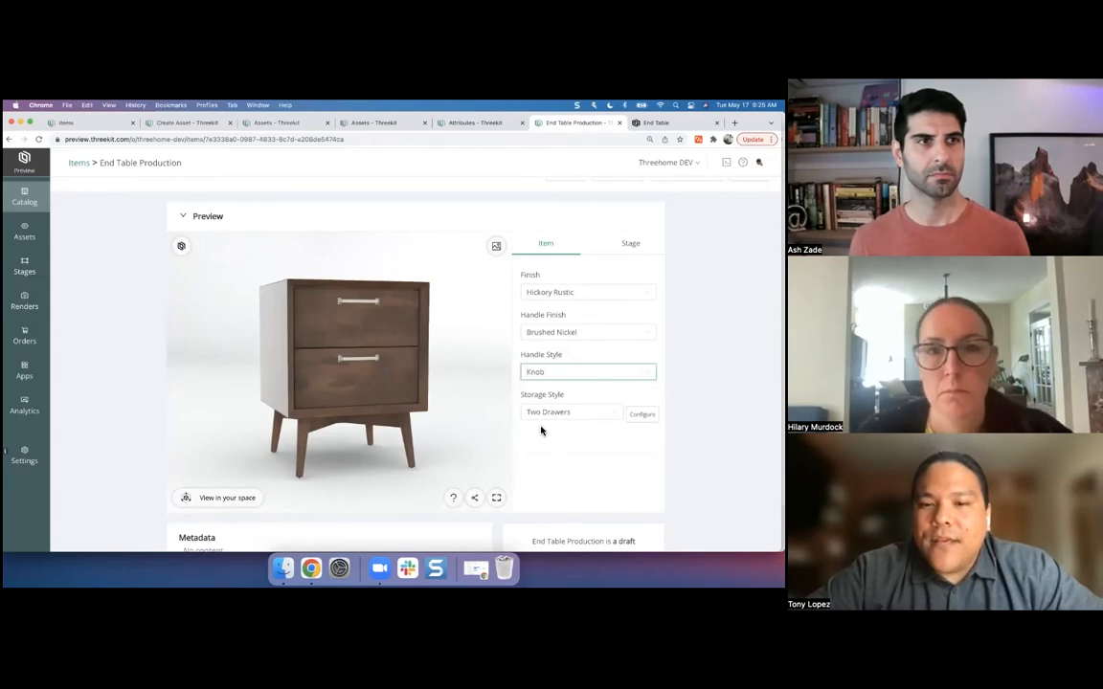
pyautogui.click(588, 292)
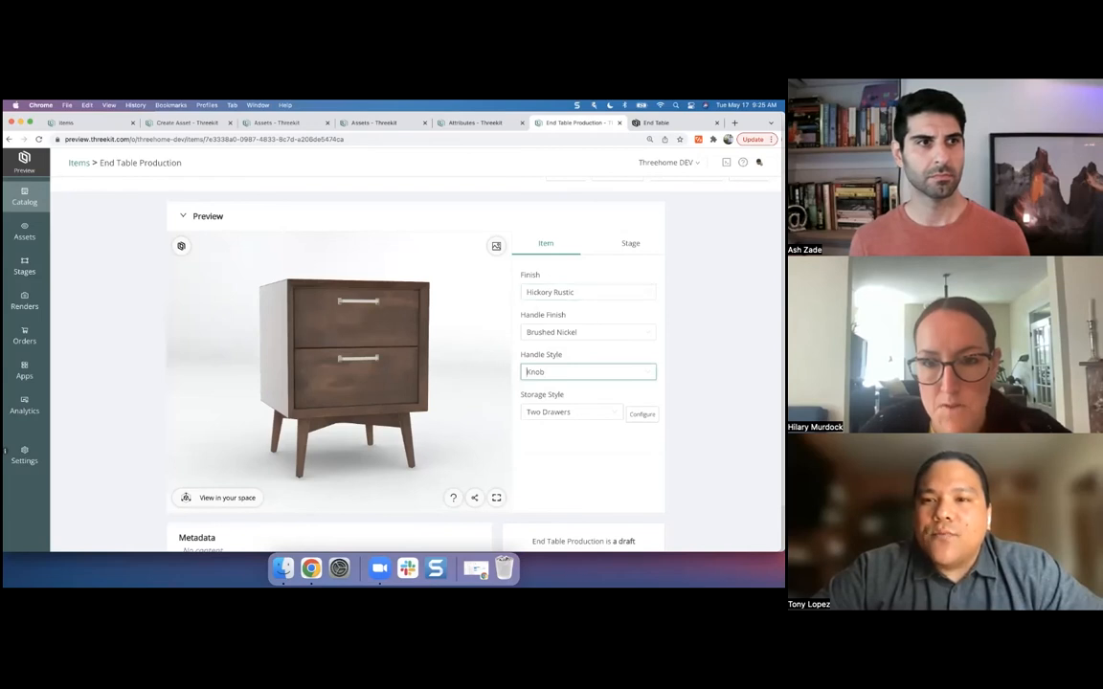
pyautogui.click(655, 122)
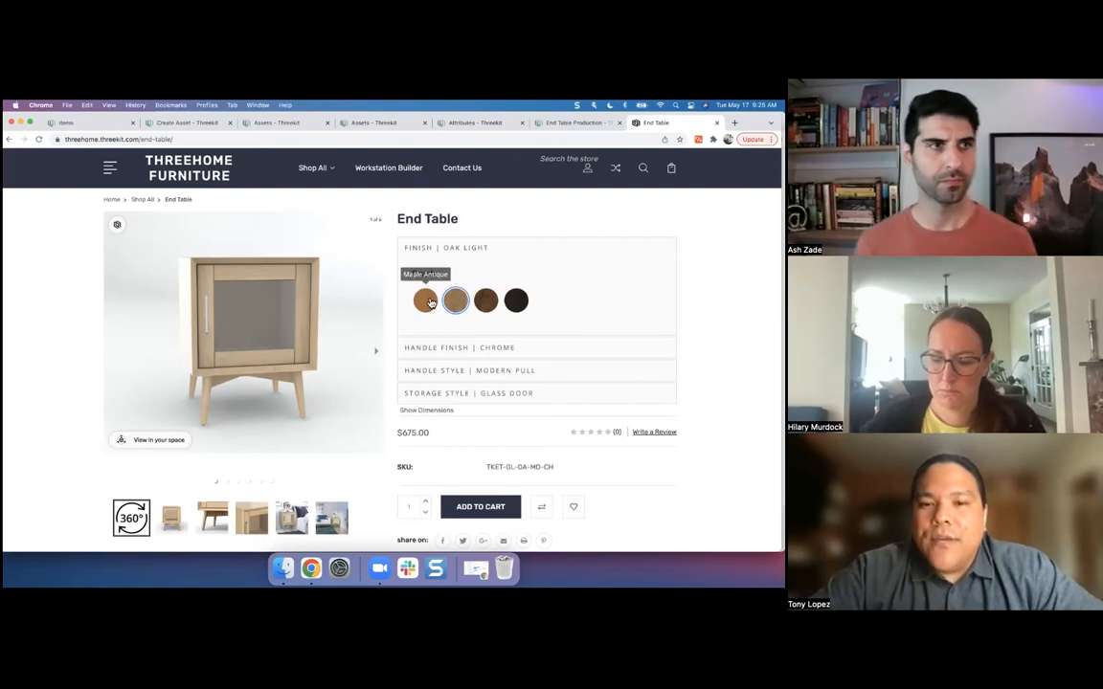
# Set the finish to Hickory Rustic and the handle finish to Brushed Nickel
pyautogui.click(455, 300)
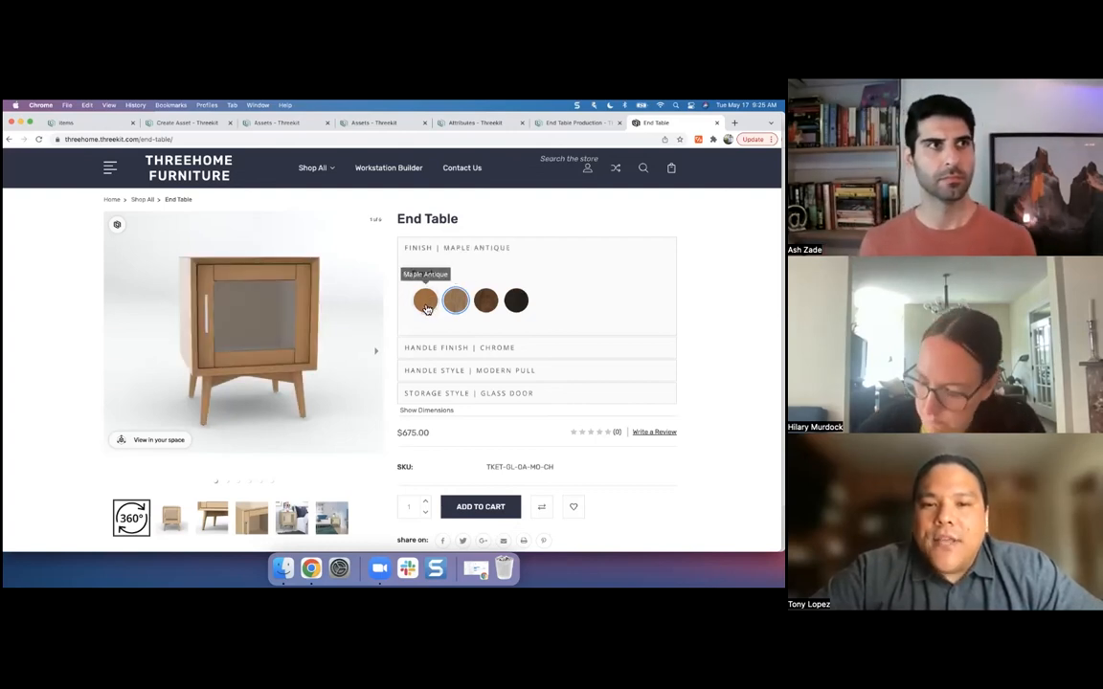
pyautogui.click(486, 300)
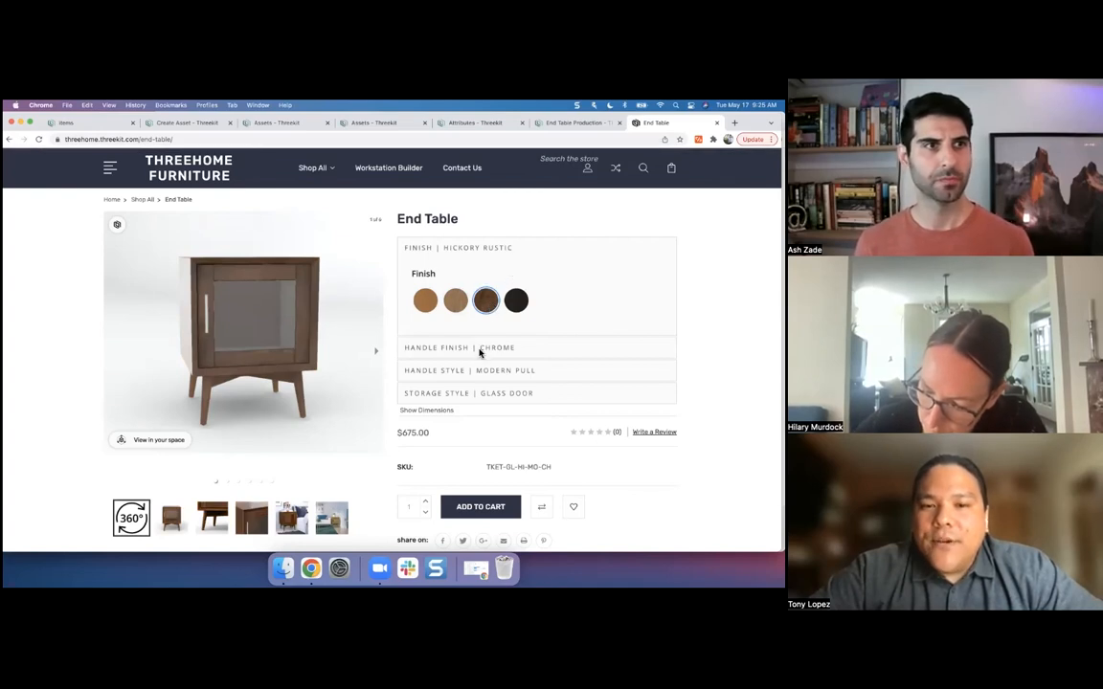
pyautogui.click(459, 348)
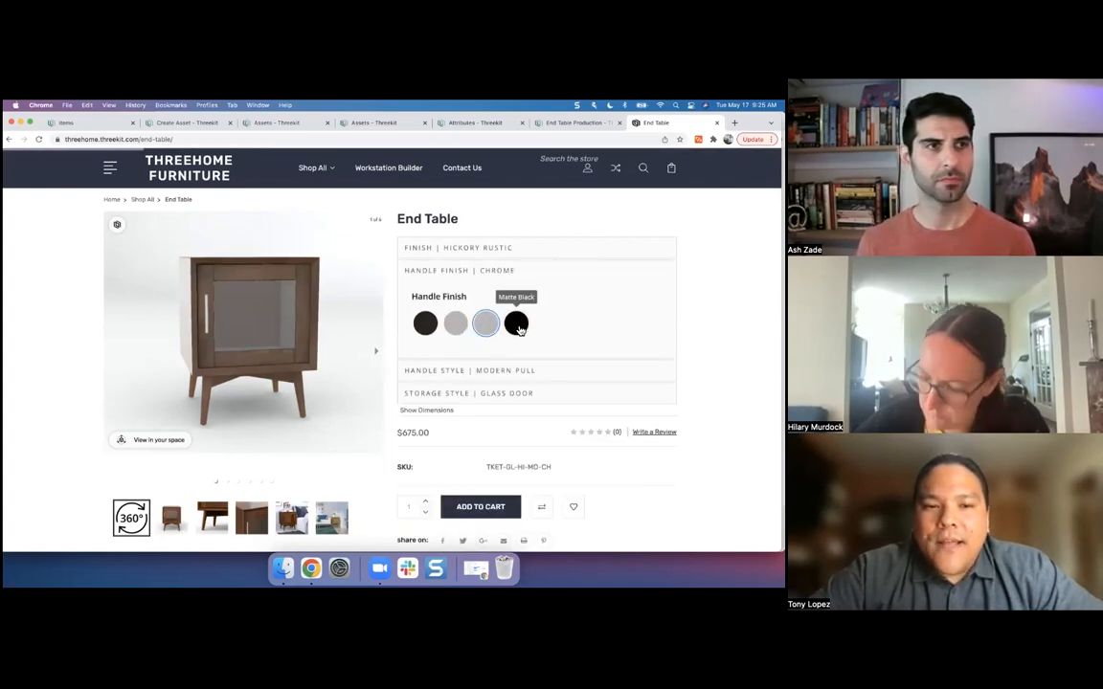
pyautogui.click(516, 323)
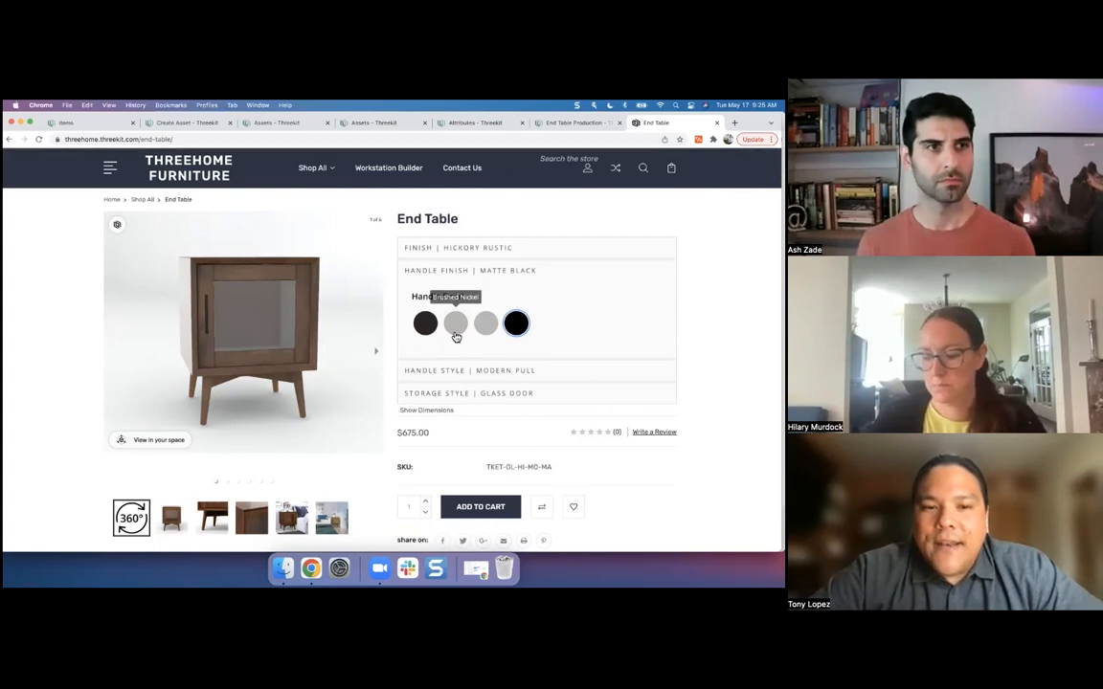
pyautogui.click(456, 322)
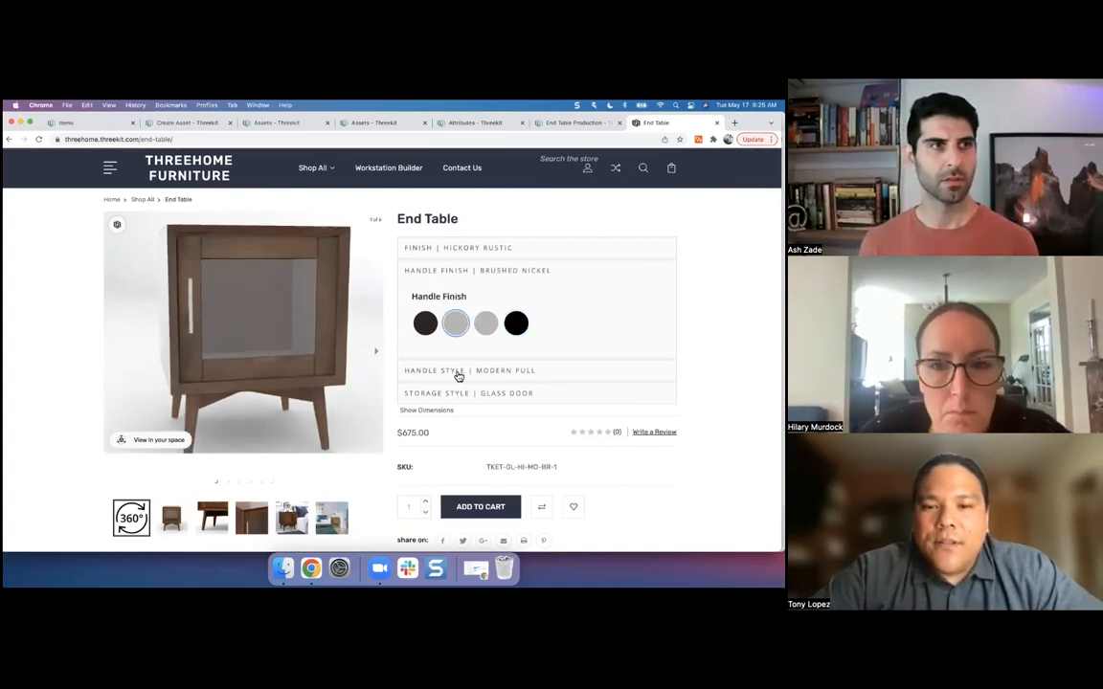
# Choose Classic Pull handles and Two Drawers storage
pyautogui.click(469, 371)
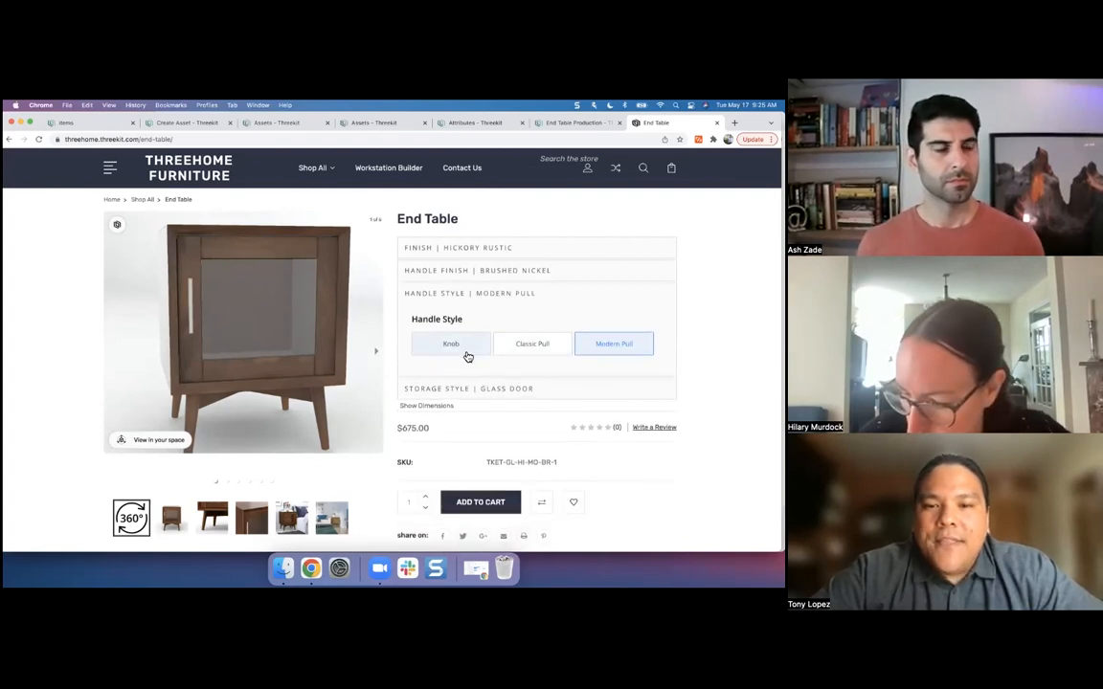
pyautogui.click(531, 344)
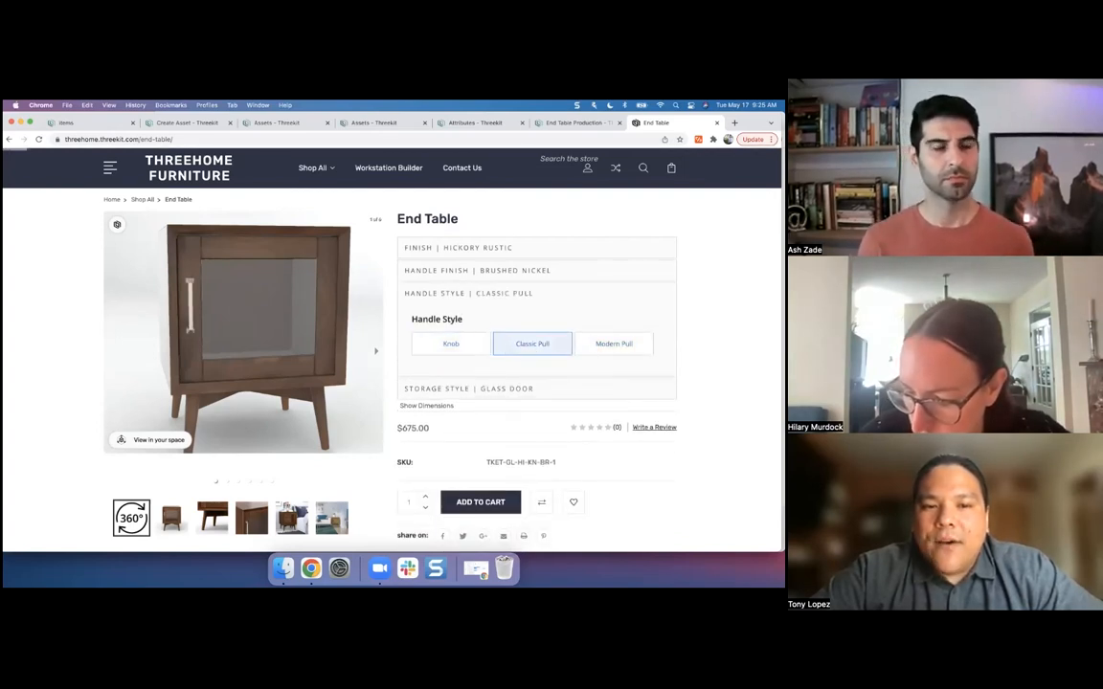
pyautogui.click(468, 387)
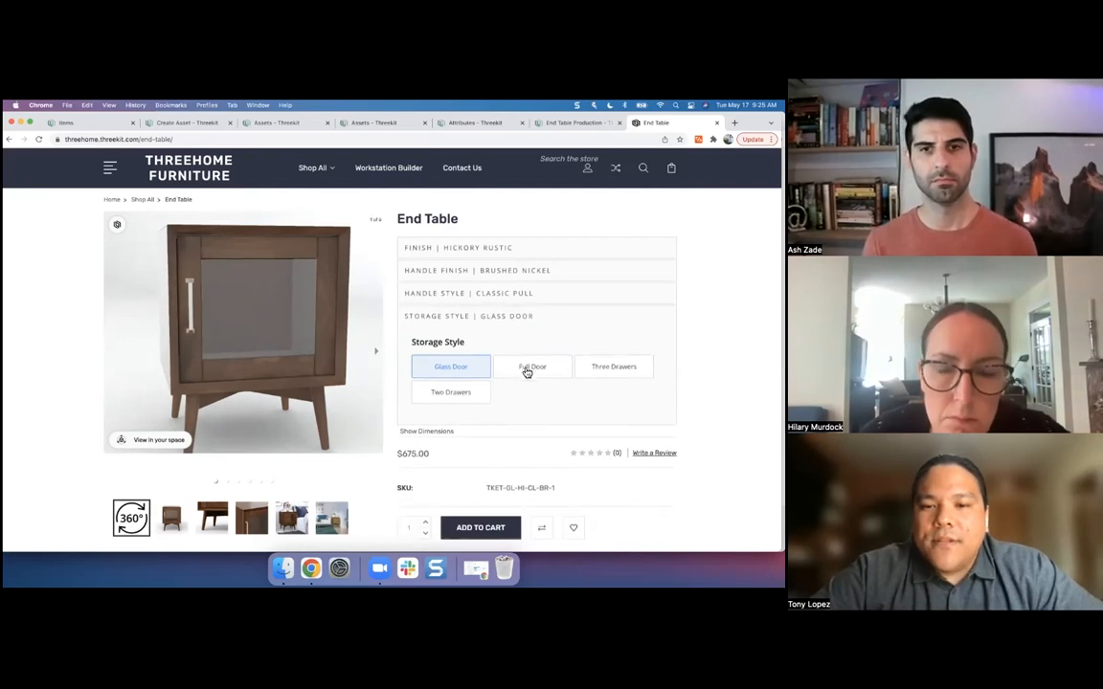
pyautogui.click(614, 366)
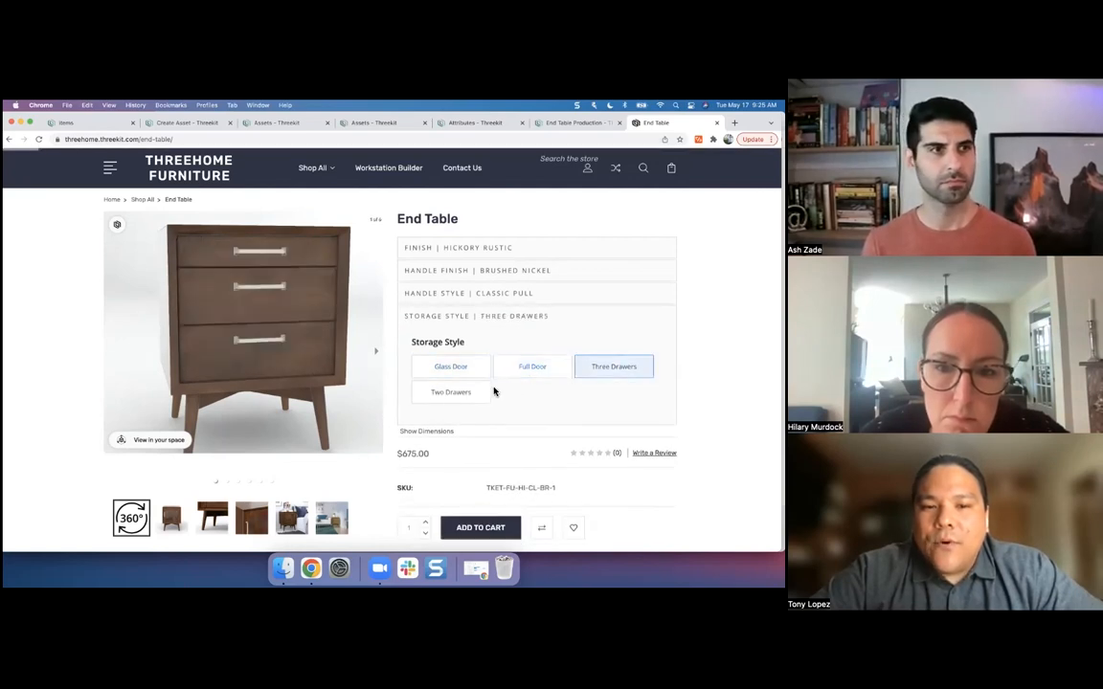
pyautogui.click(451, 391)
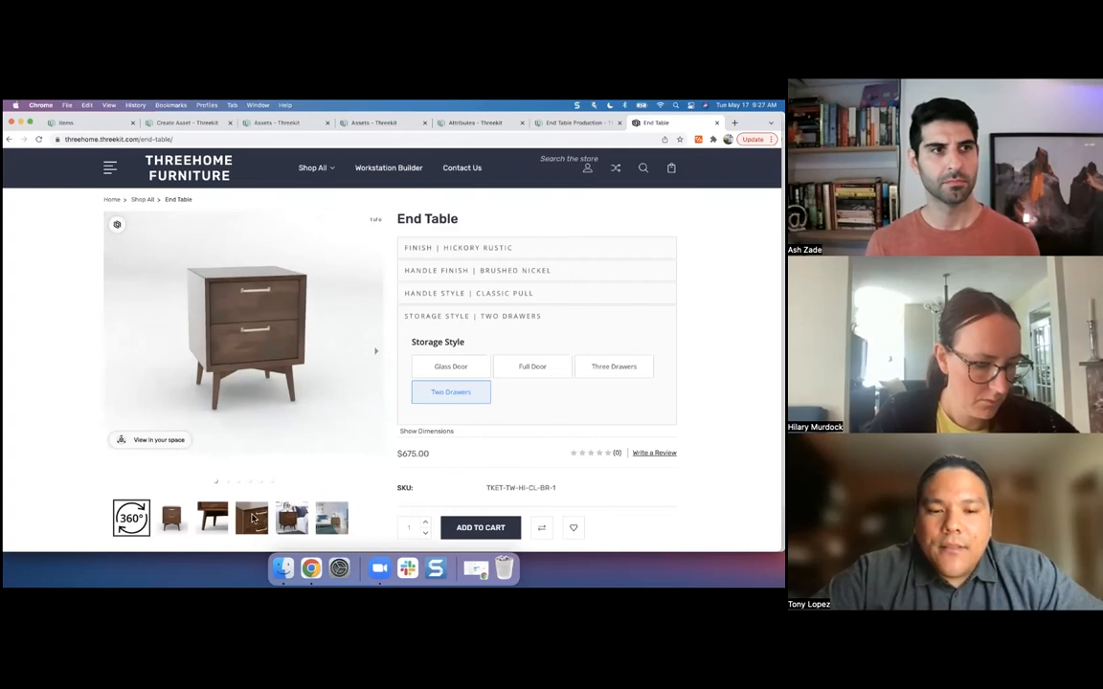
# View the front, handle close-up and bedroom photos, then try Three Drawers and Glass Door storage
pyautogui.click(251, 518)
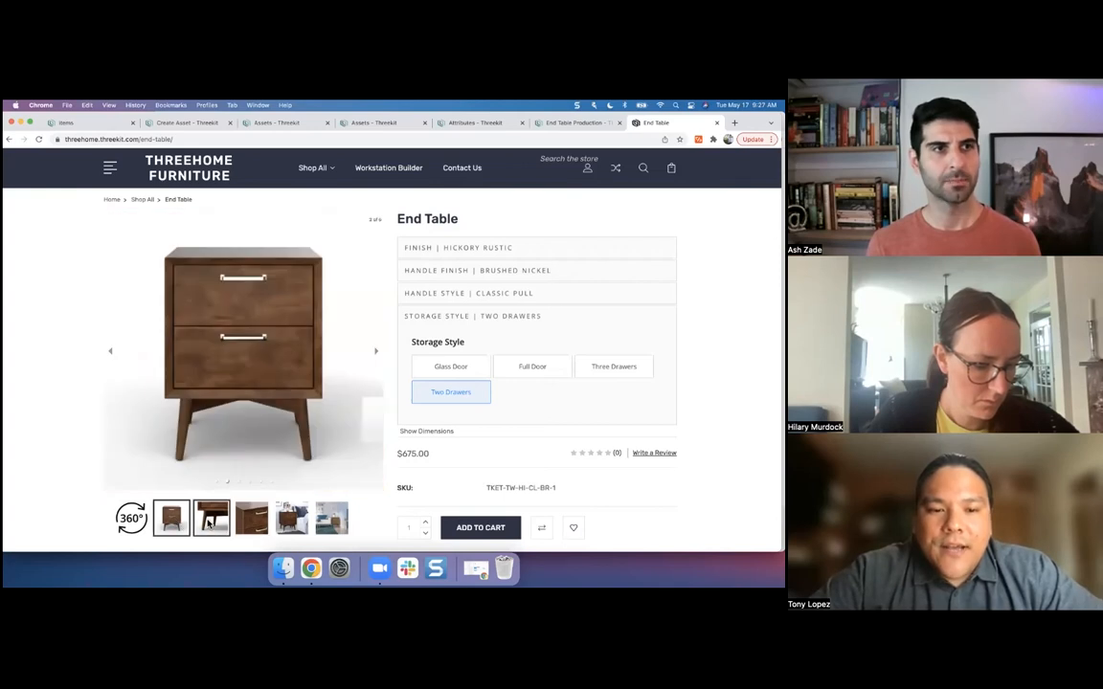
pyautogui.click(291, 518)
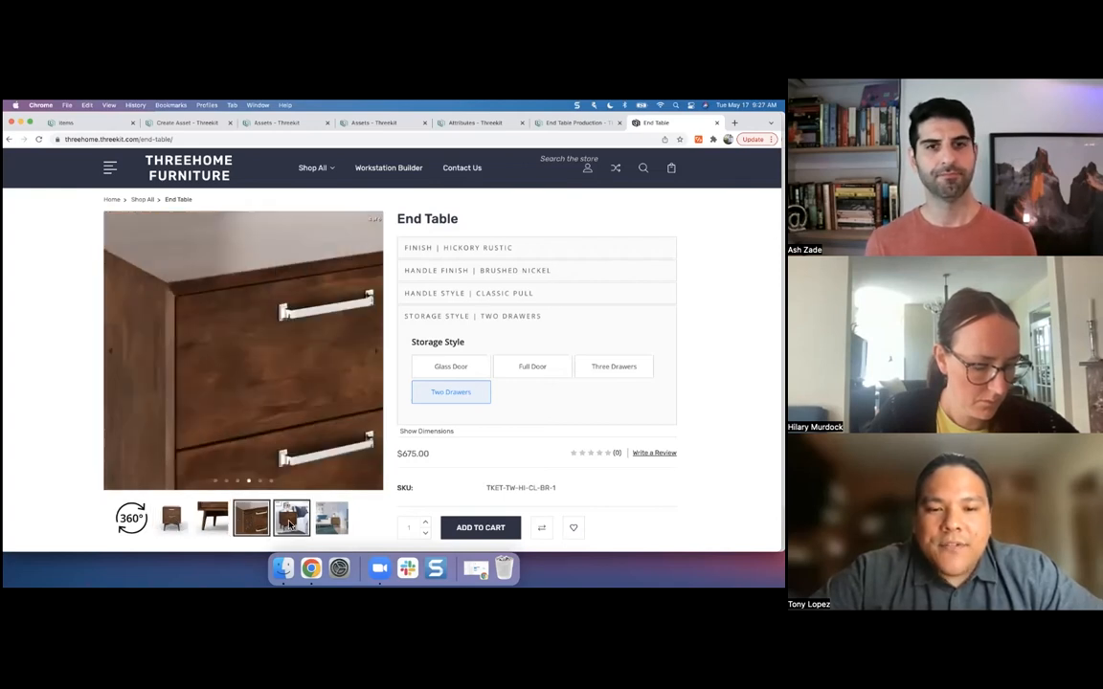
pyautogui.click(291, 518)
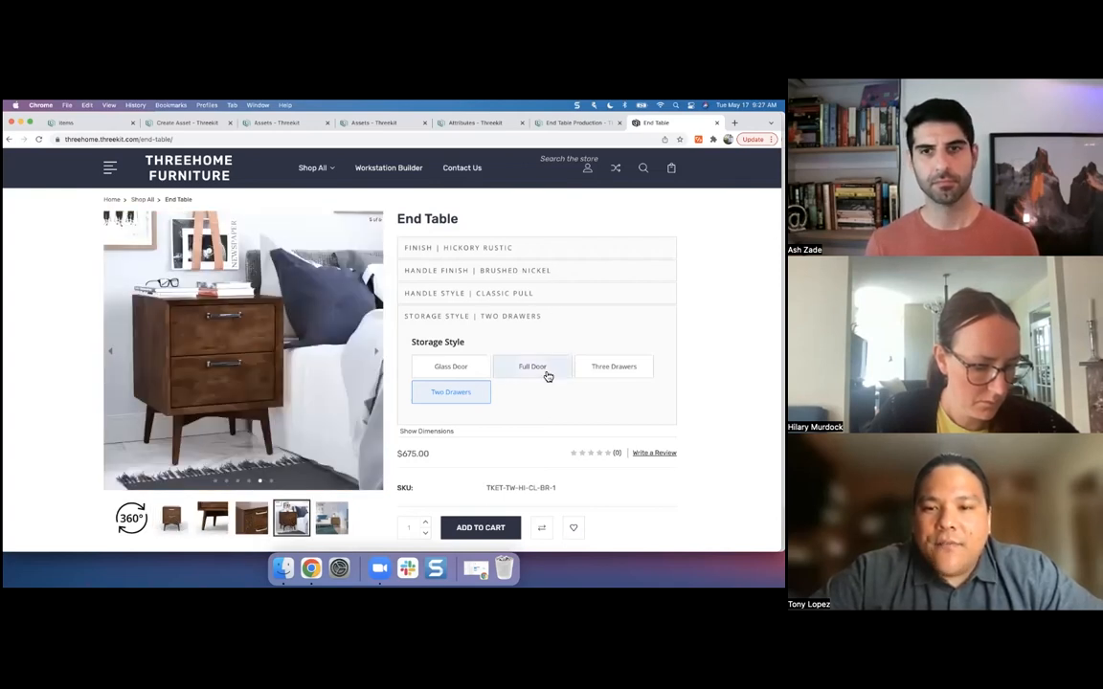
pyautogui.click(613, 367)
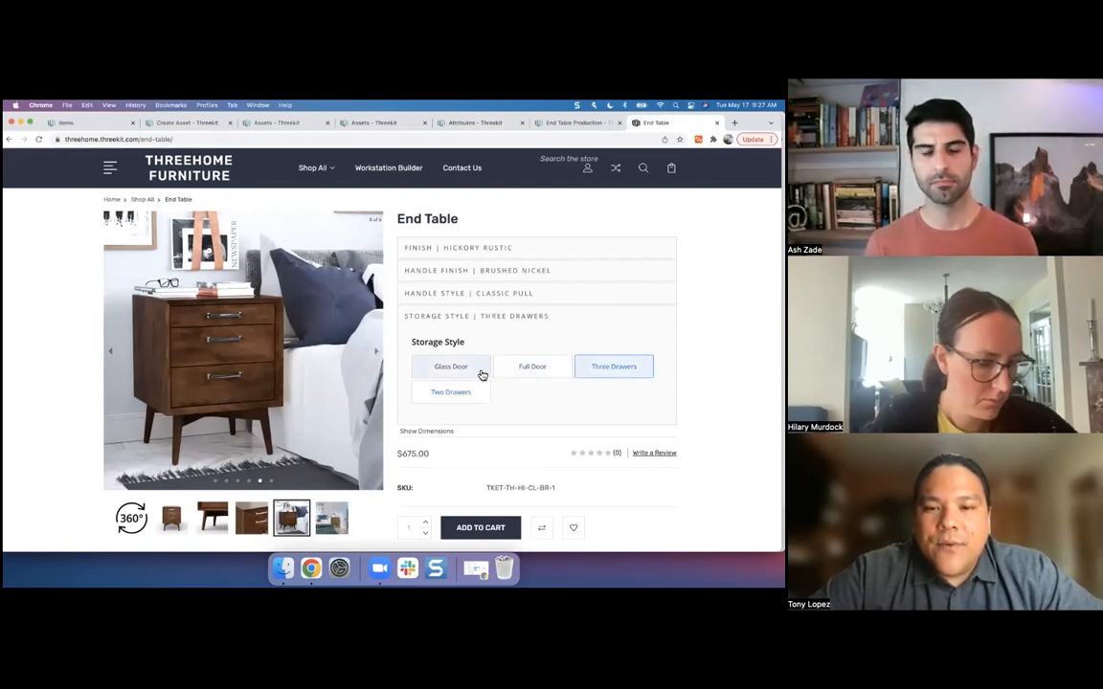
pyautogui.click(451, 366)
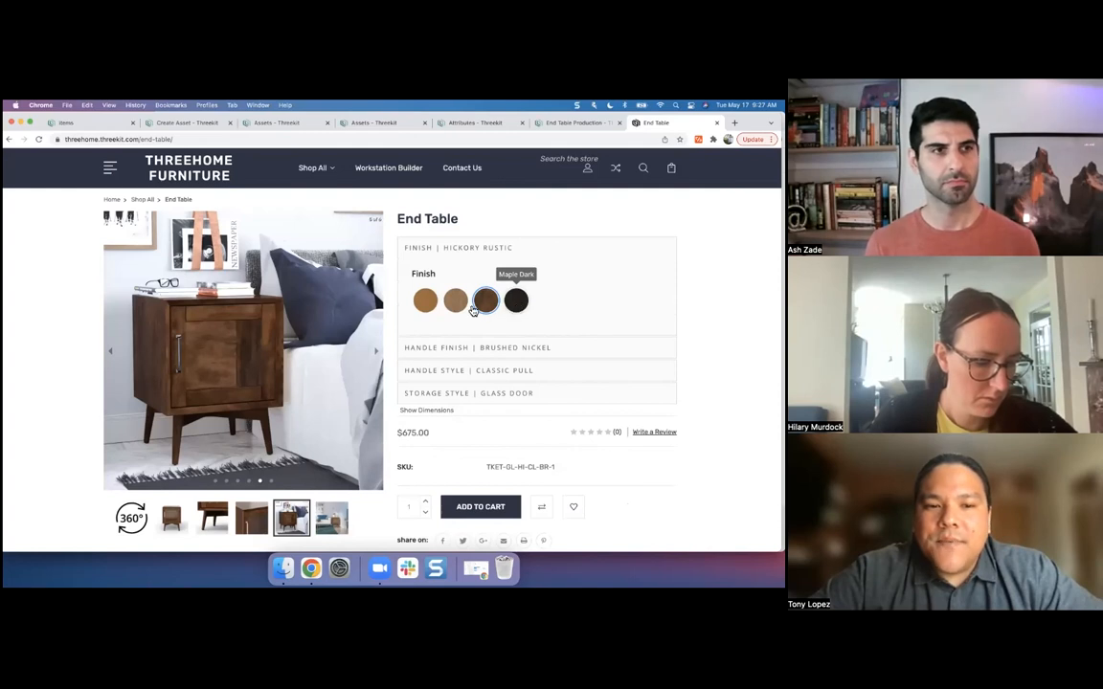
# Try Maple Dark, Oak Light and Hickory Rustic, settling on Maple Antique with Knob handles
pyautogui.click(516, 300)
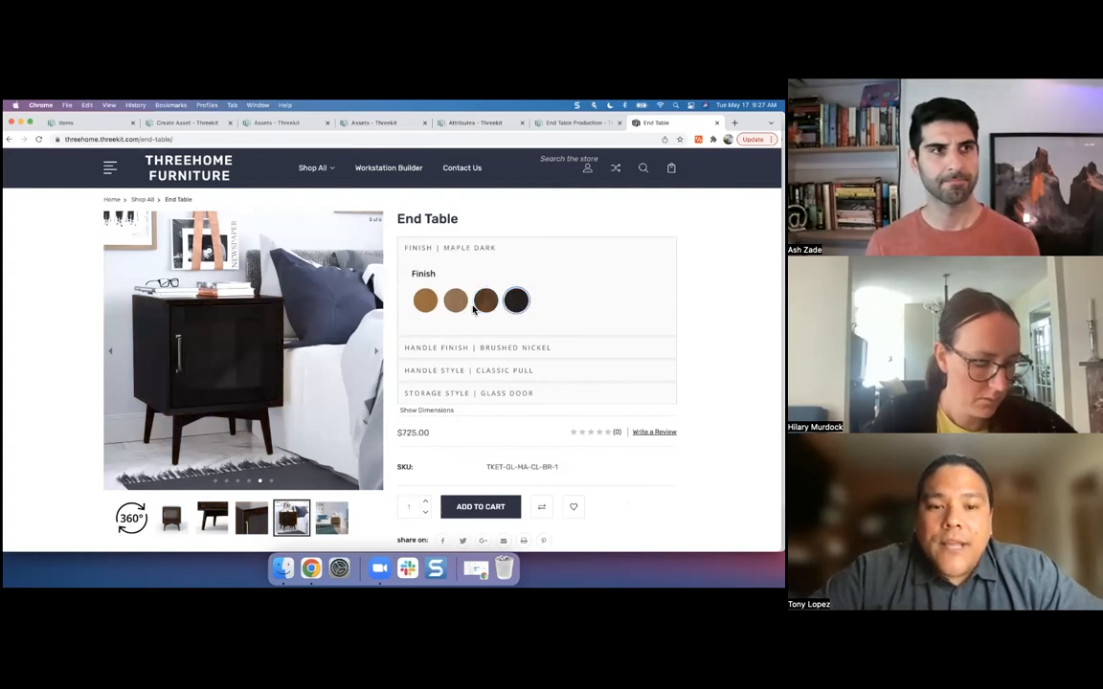
pyautogui.click(456, 300)
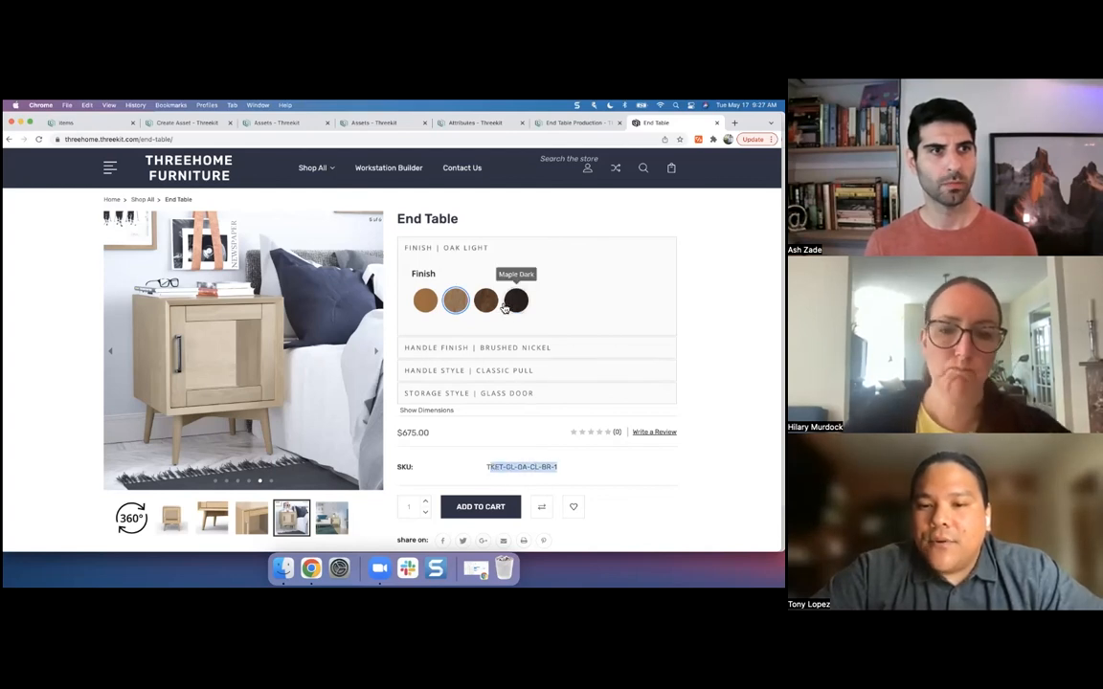
pyautogui.click(516, 301)
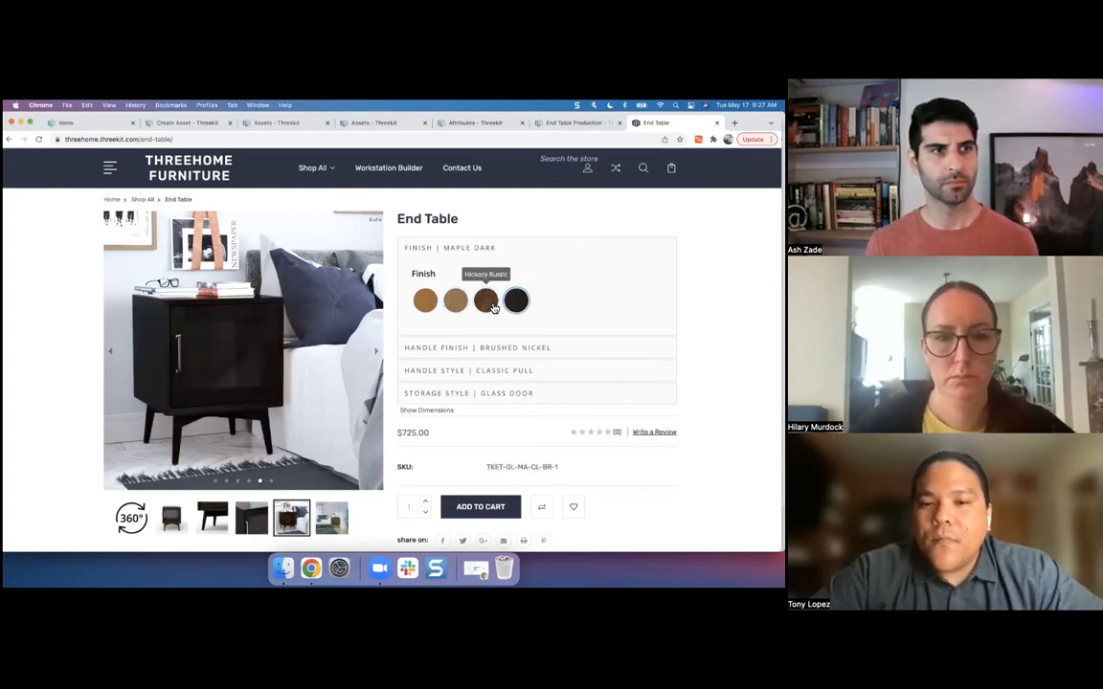
pyautogui.click(486, 300)
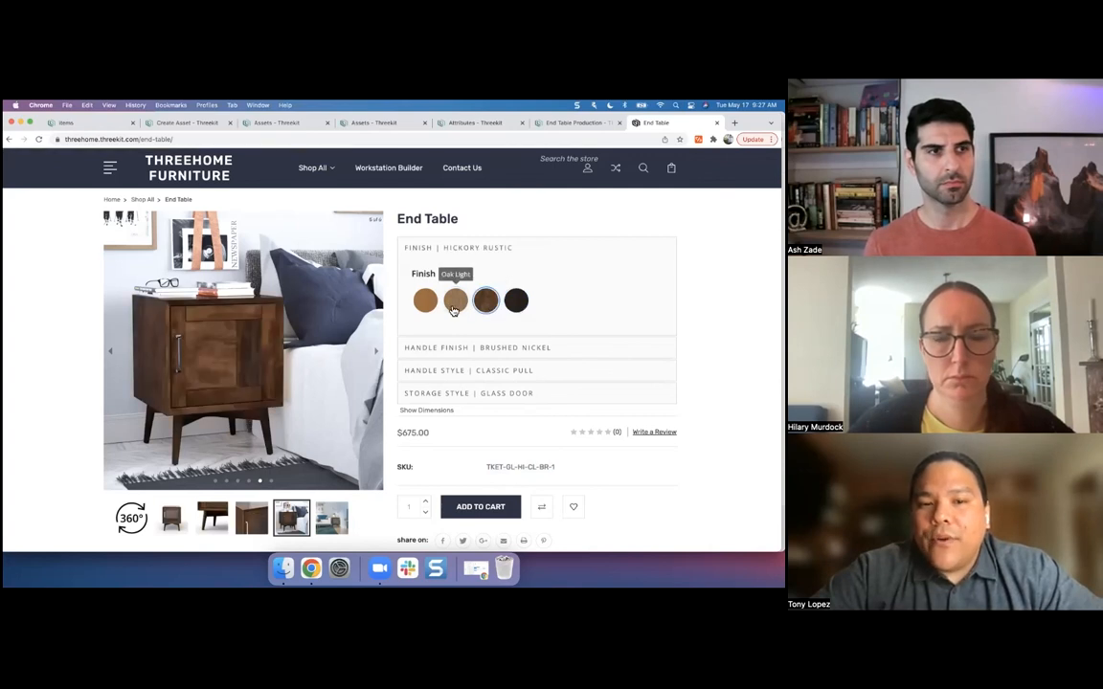
pyautogui.click(426, 301)
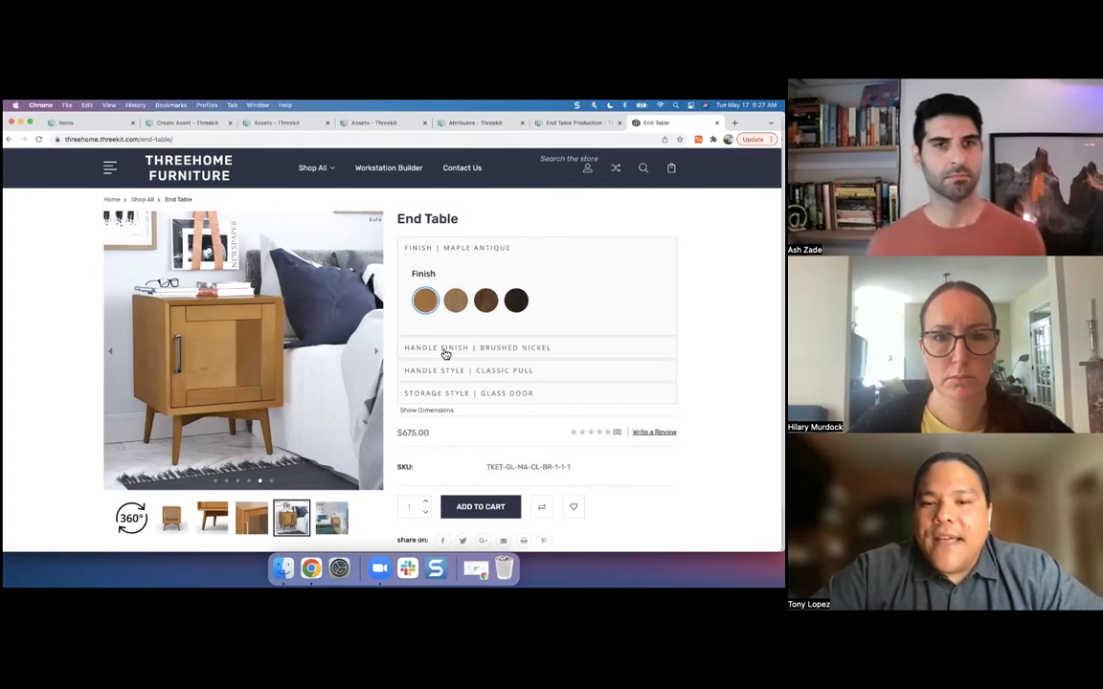
pyautogui.click(468, 370)
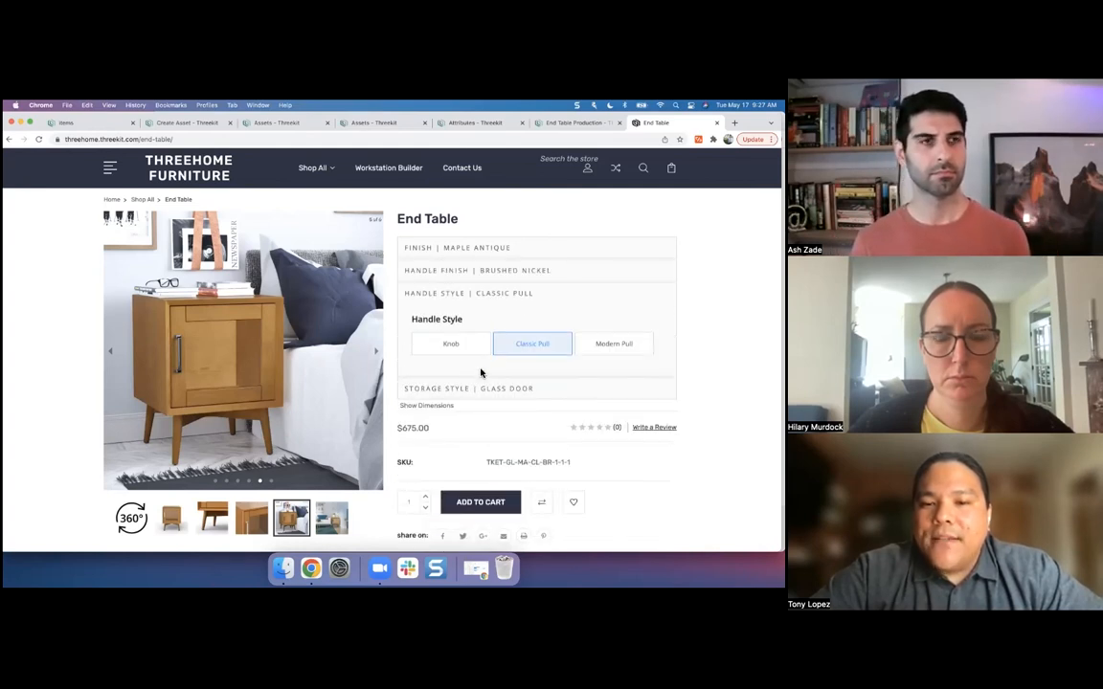
pyautogui.click(451, 343)
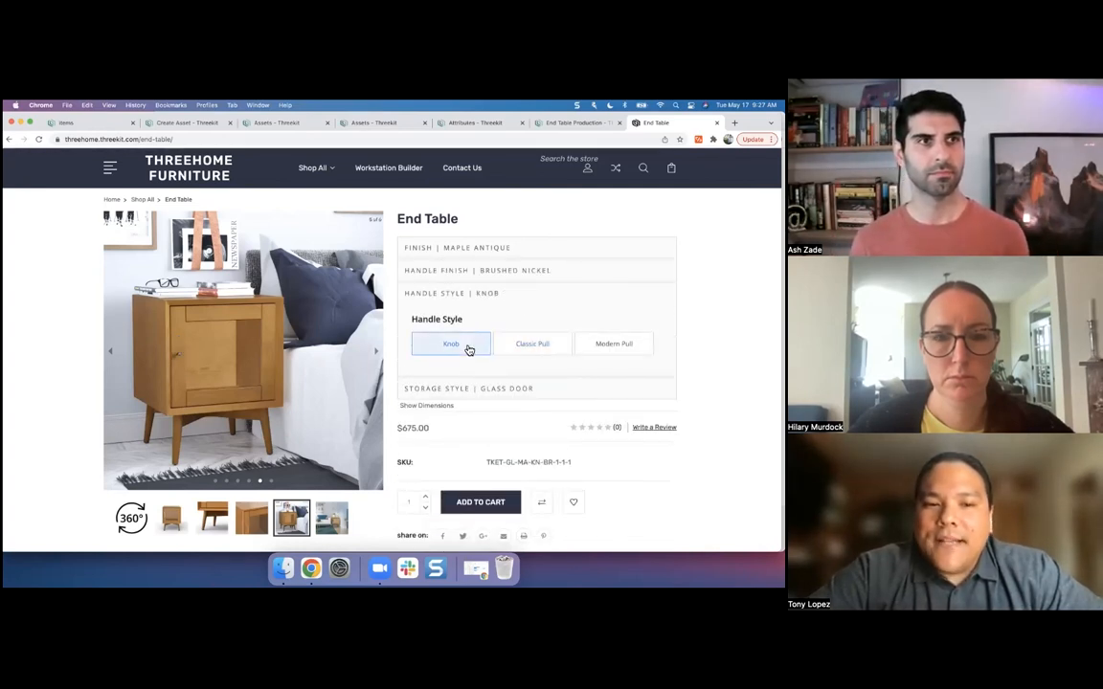